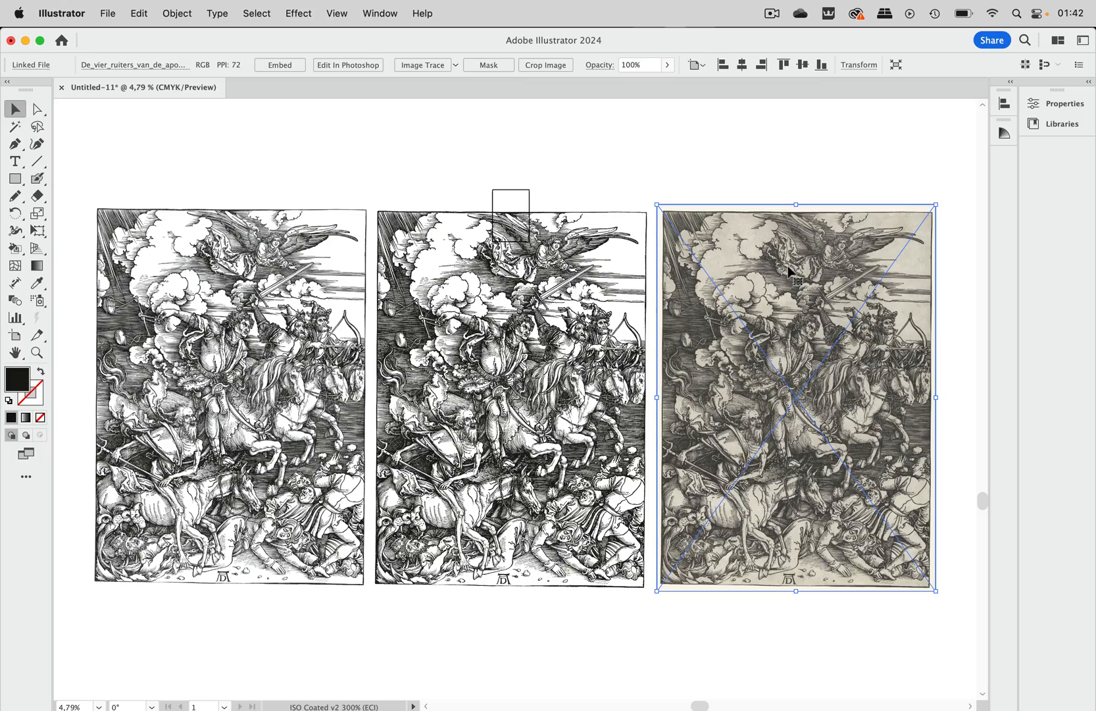
mouse_move(874, 239)
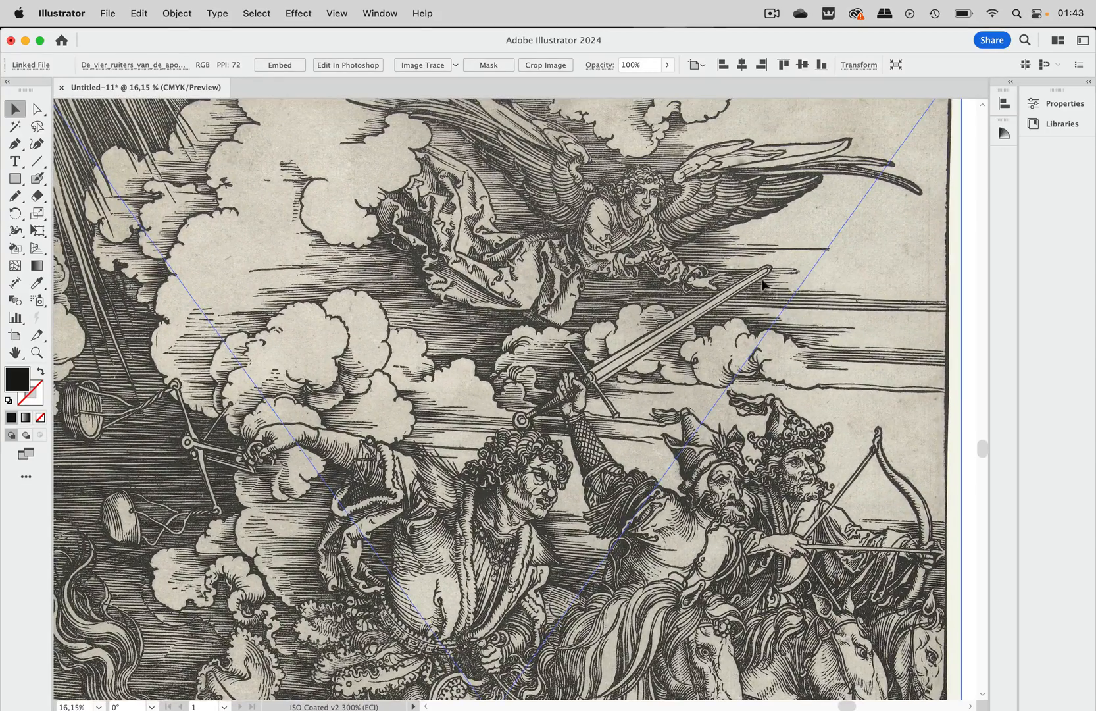
mouse_move(416, 37)
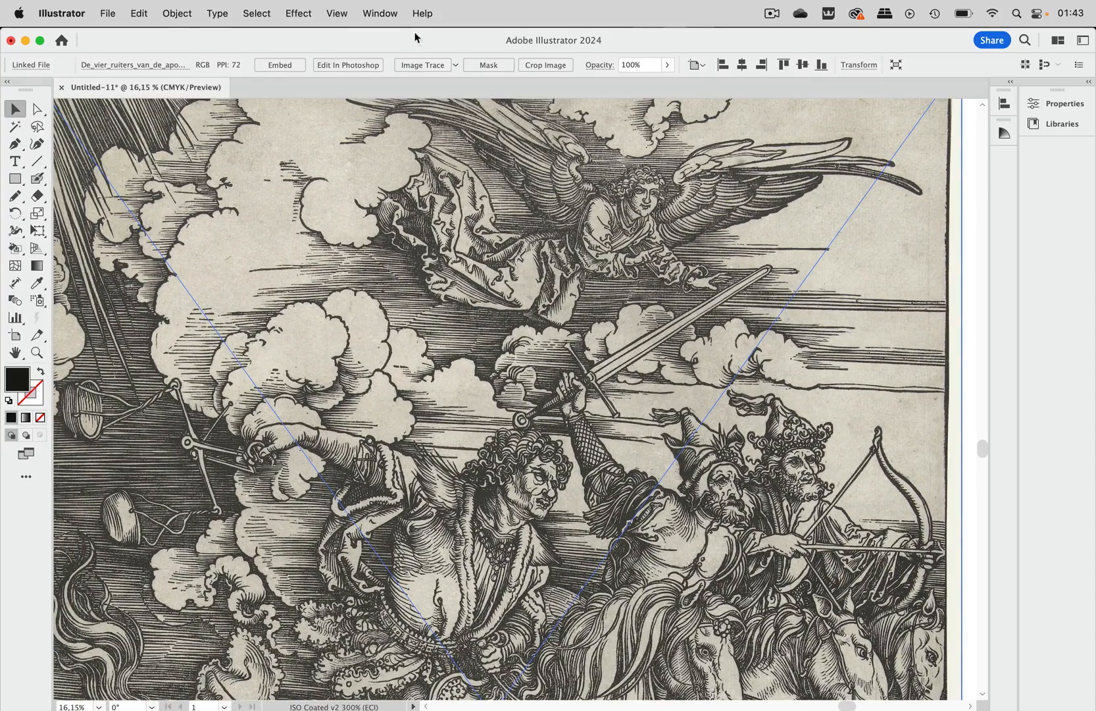
Trace the woodcut photo with the Black and White preset, accepting the large-image warning, with Preview on
left_click(379, 13)
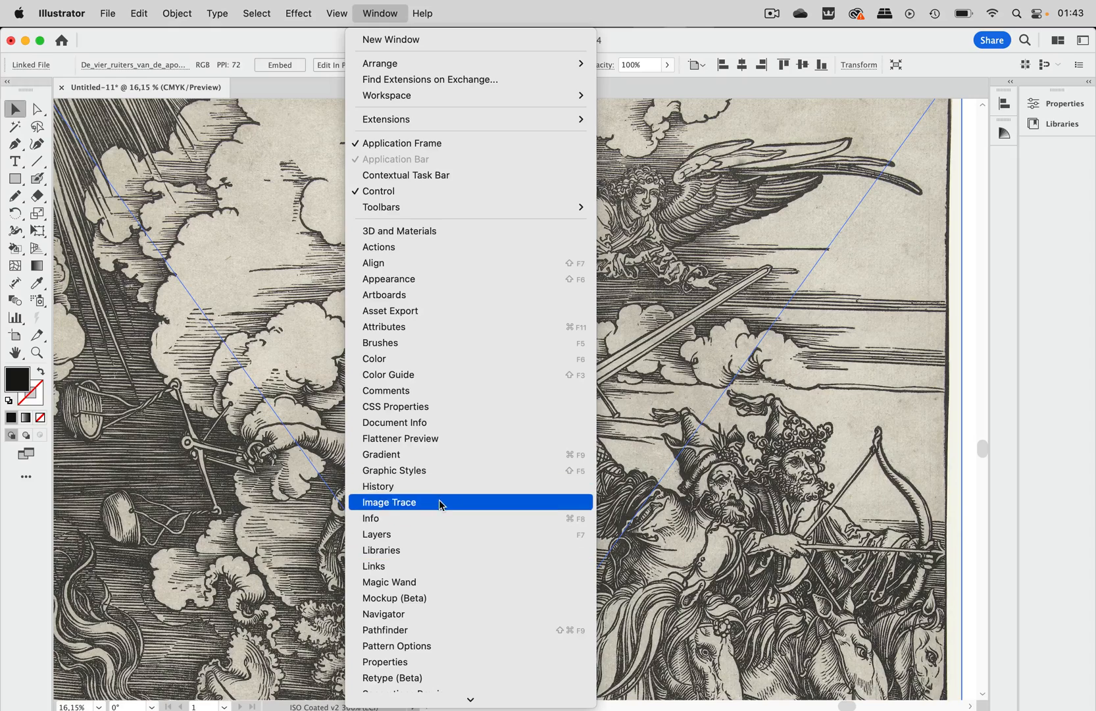
left_click(388, 501)
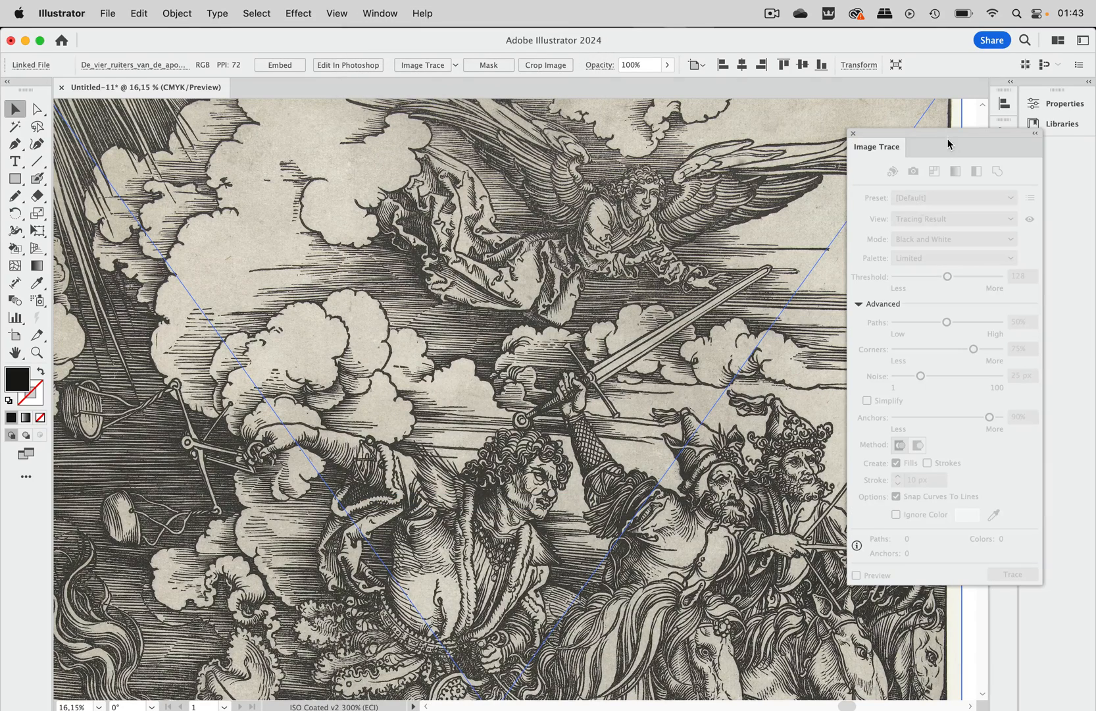
left_click(863, 217)
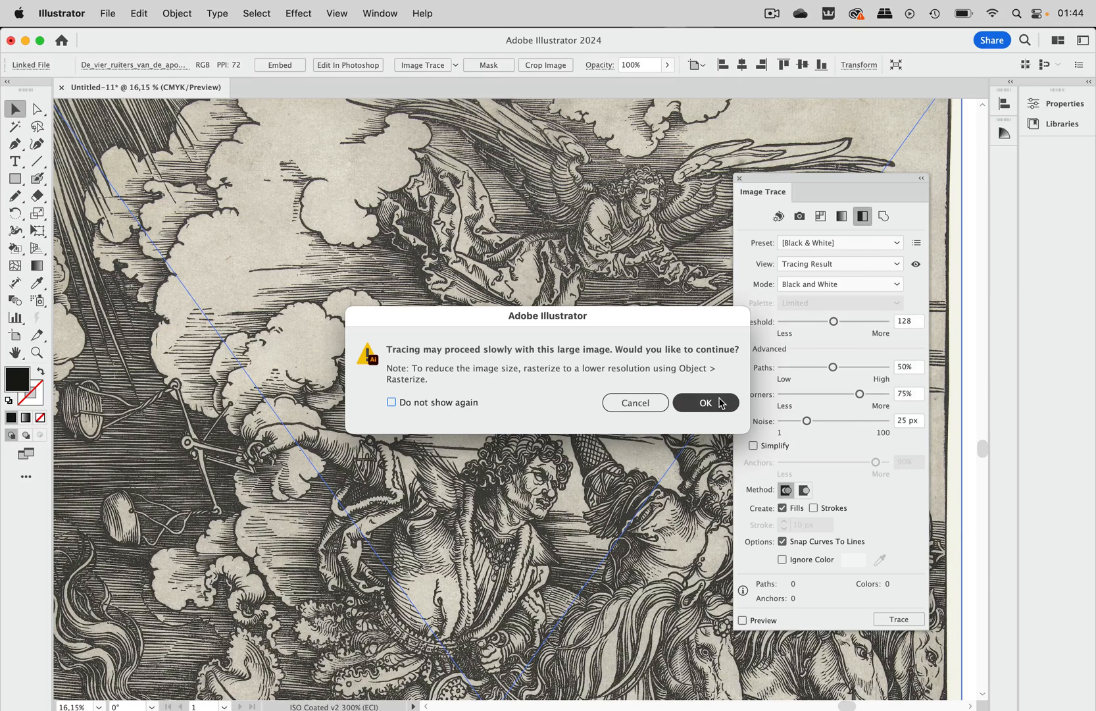
left_click(705, 406)
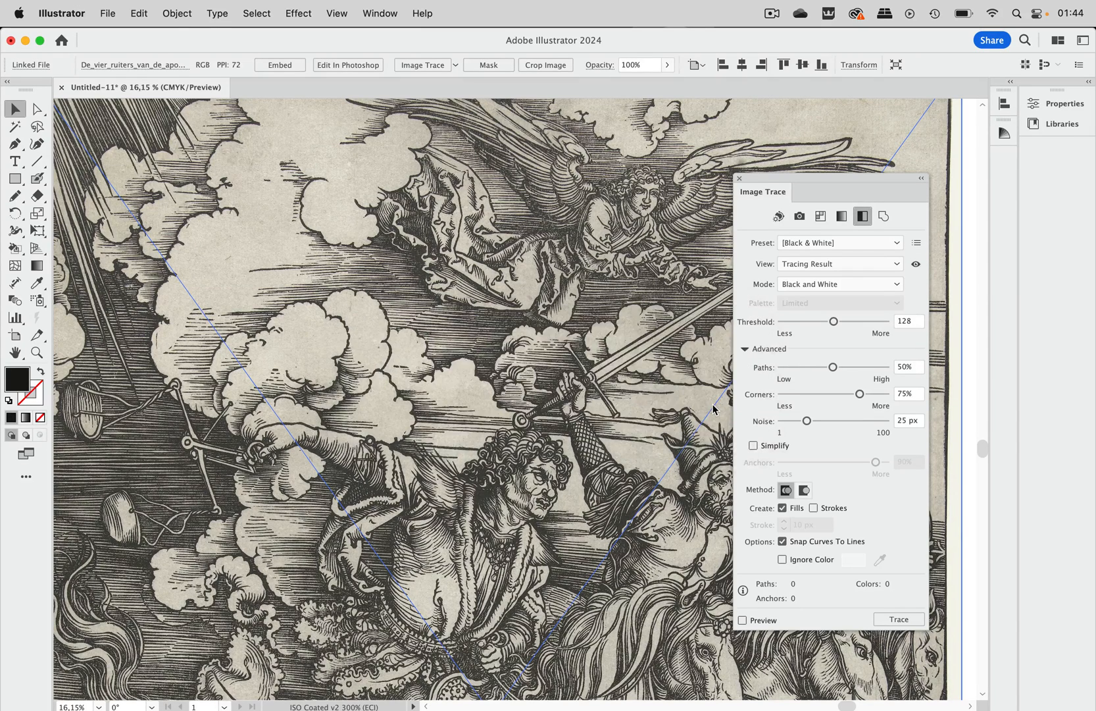
left_click(744, 620)
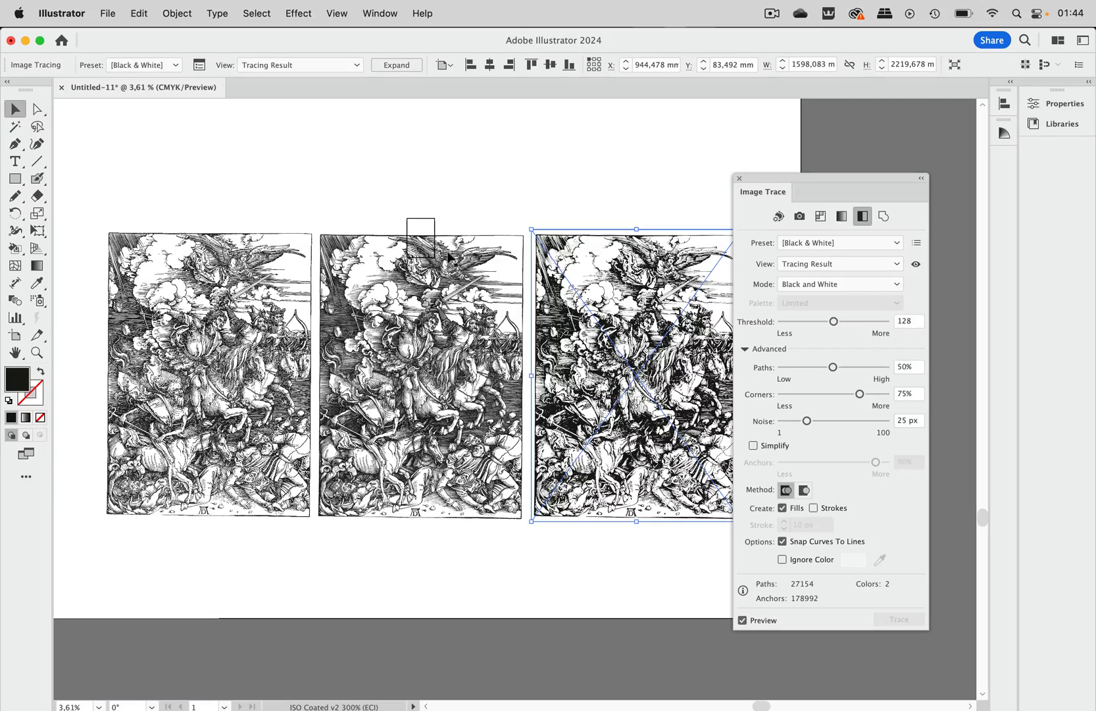
scroll("up", 3)
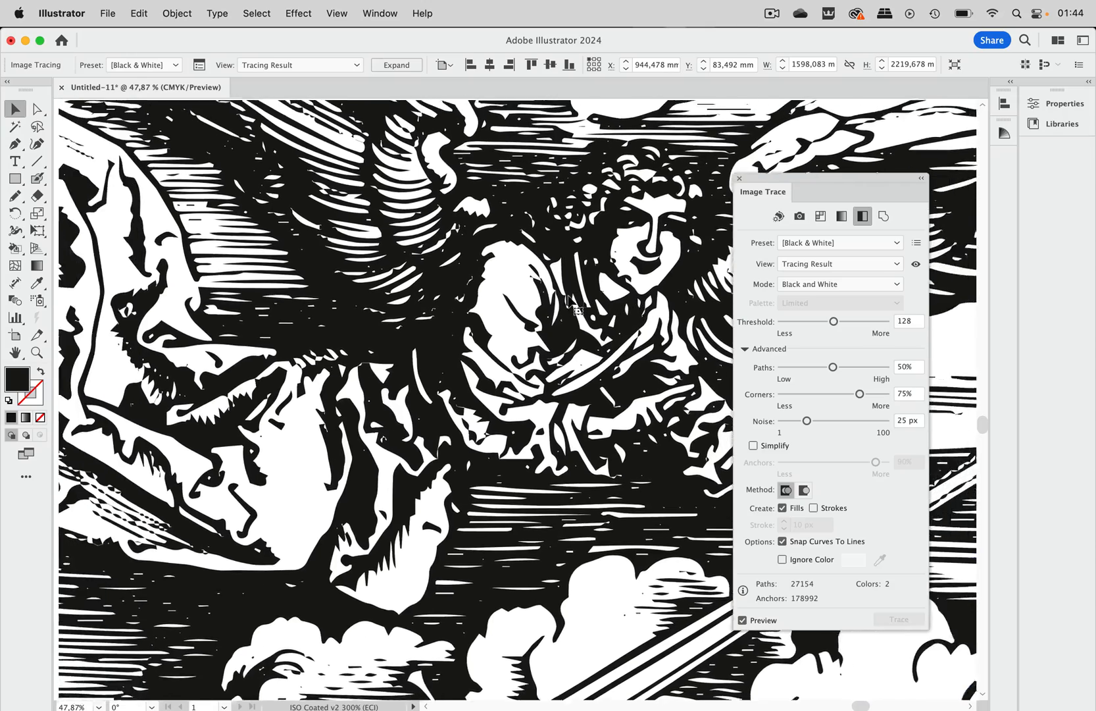
scroll("down", 3)
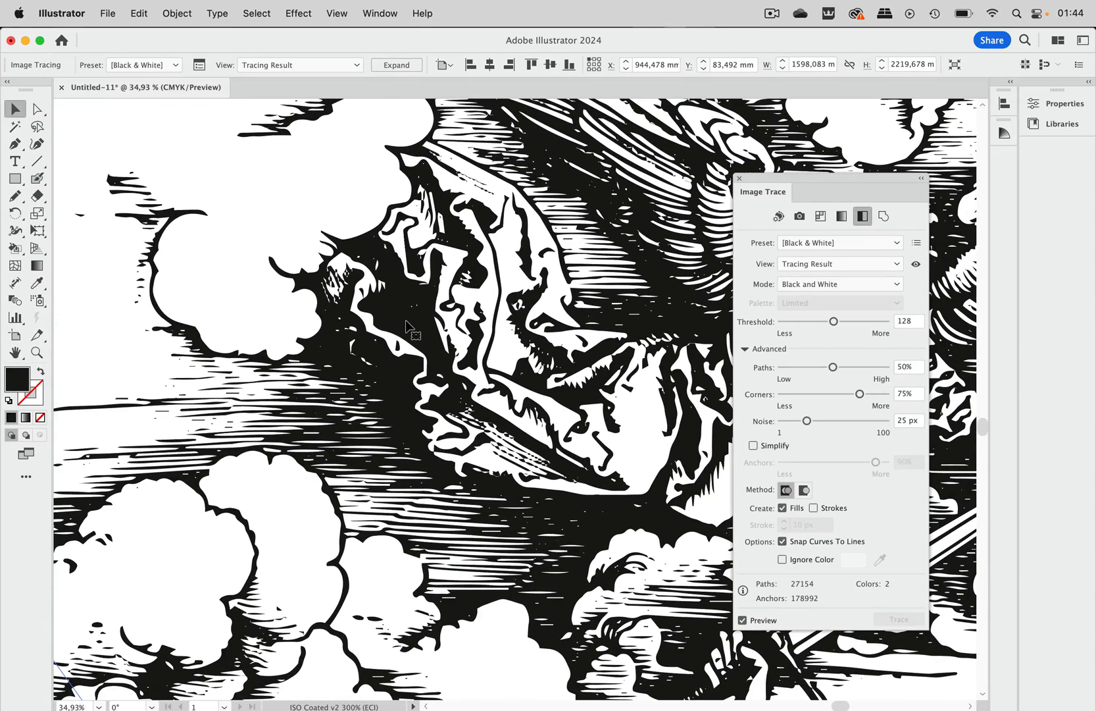
mouse_move(747, 283)
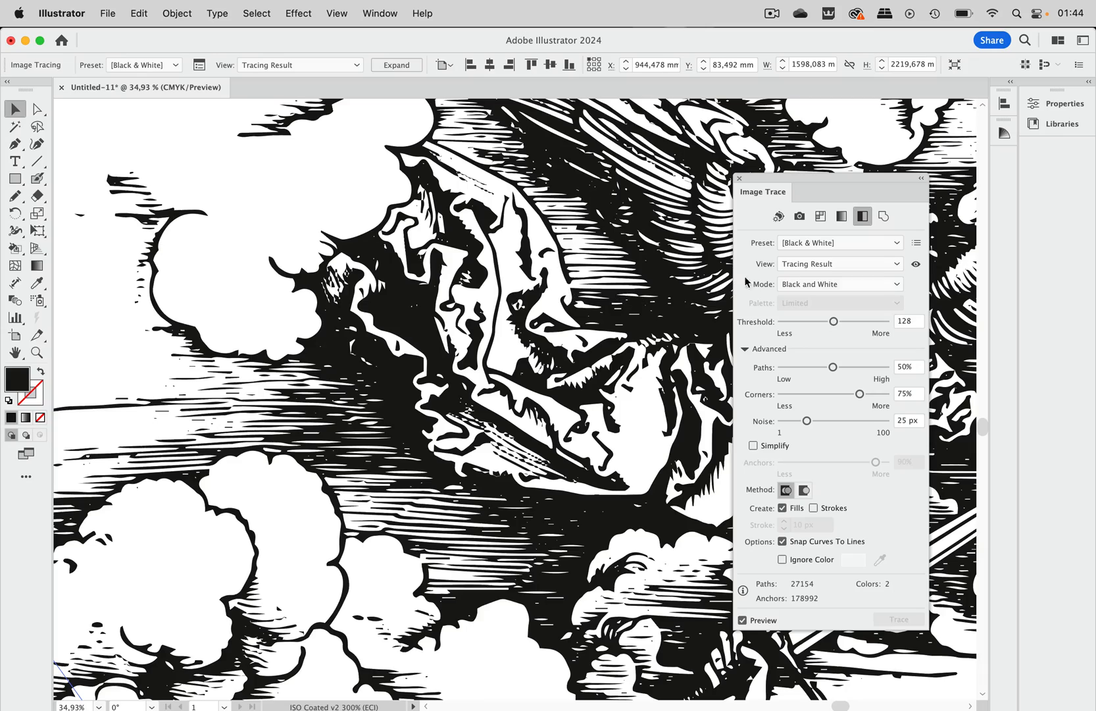
left_click(915, 263)
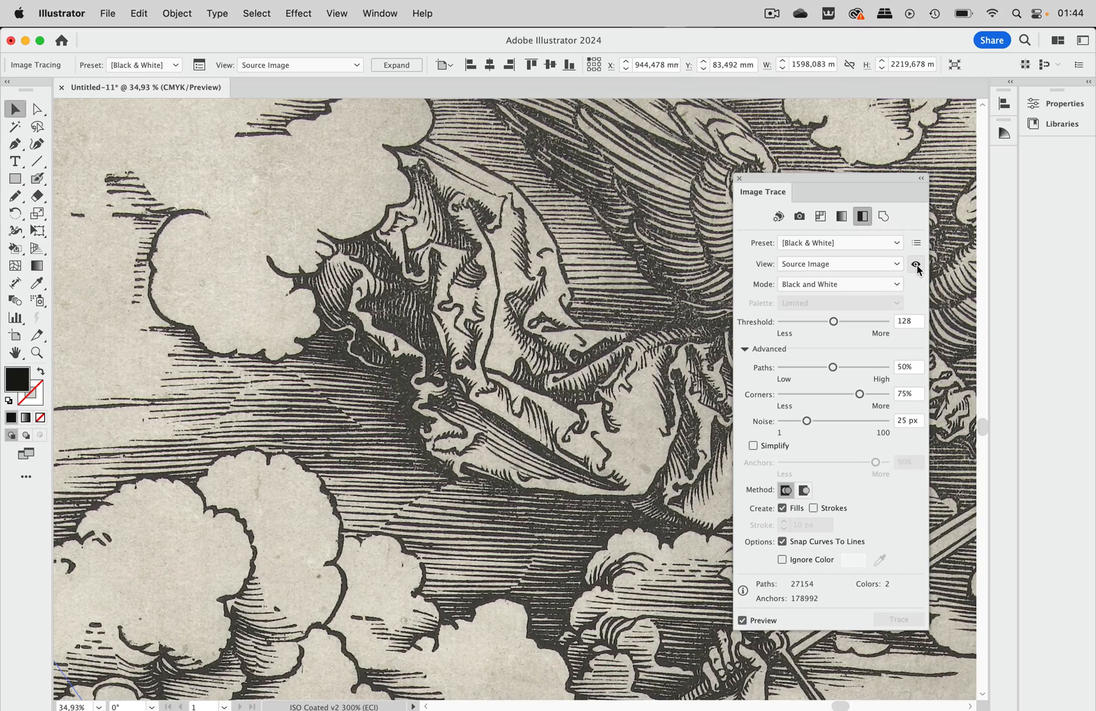
left_click(916, 263)
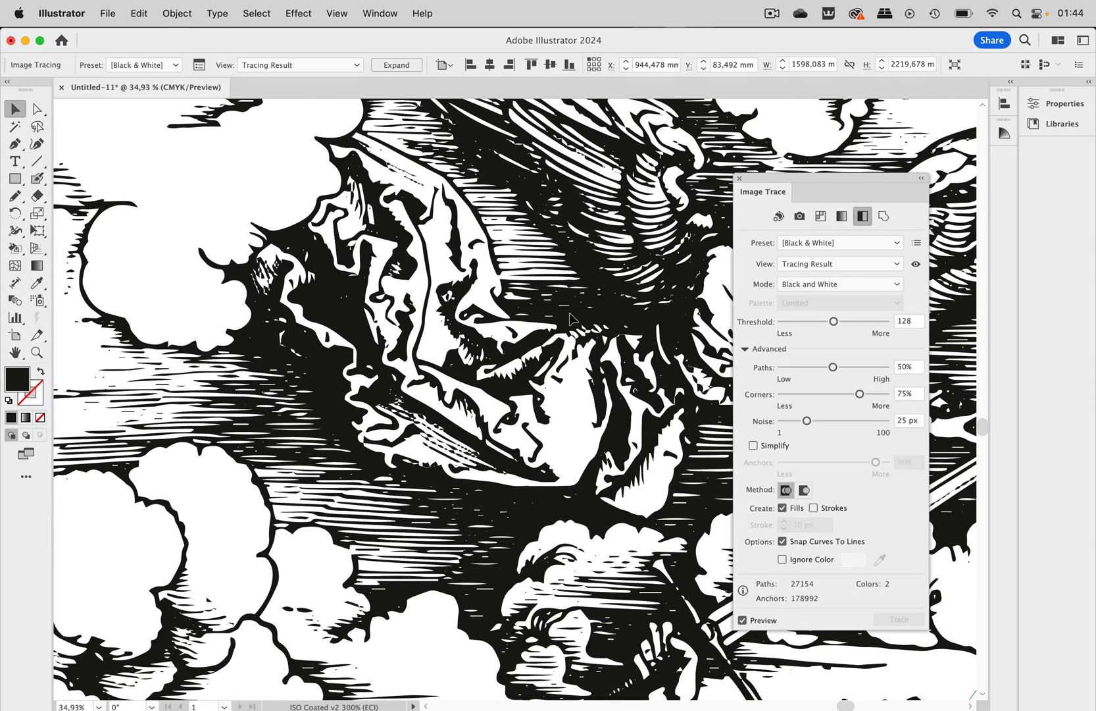
mouse_move(837, 427)
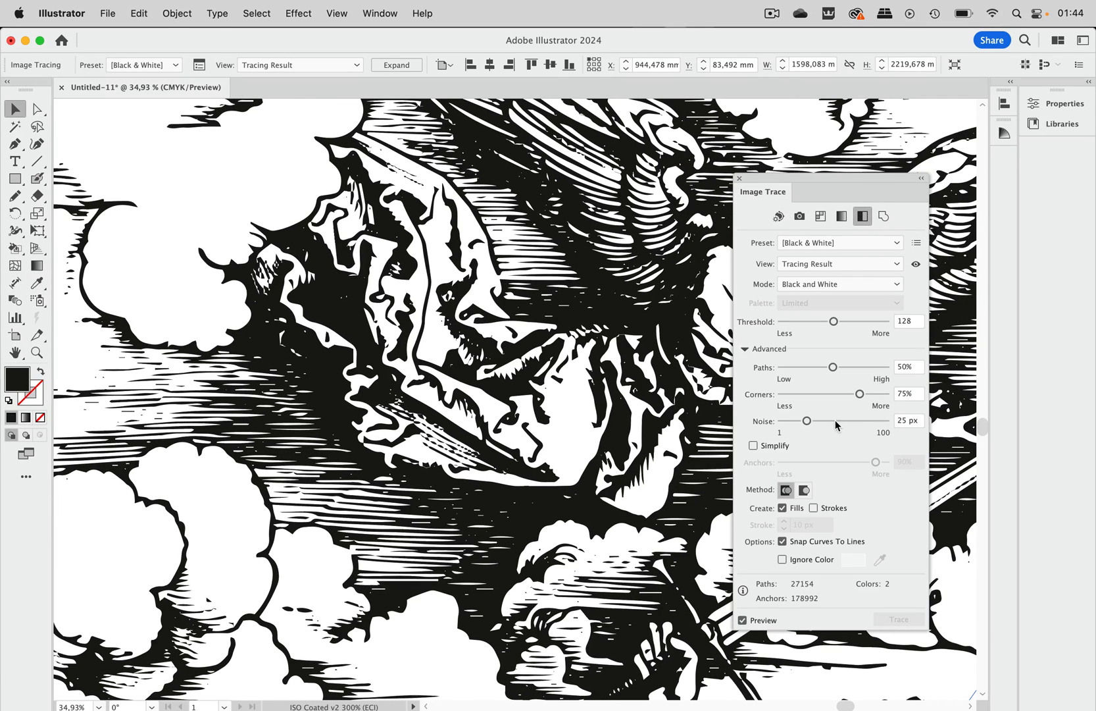
mouse_move(863, 216)
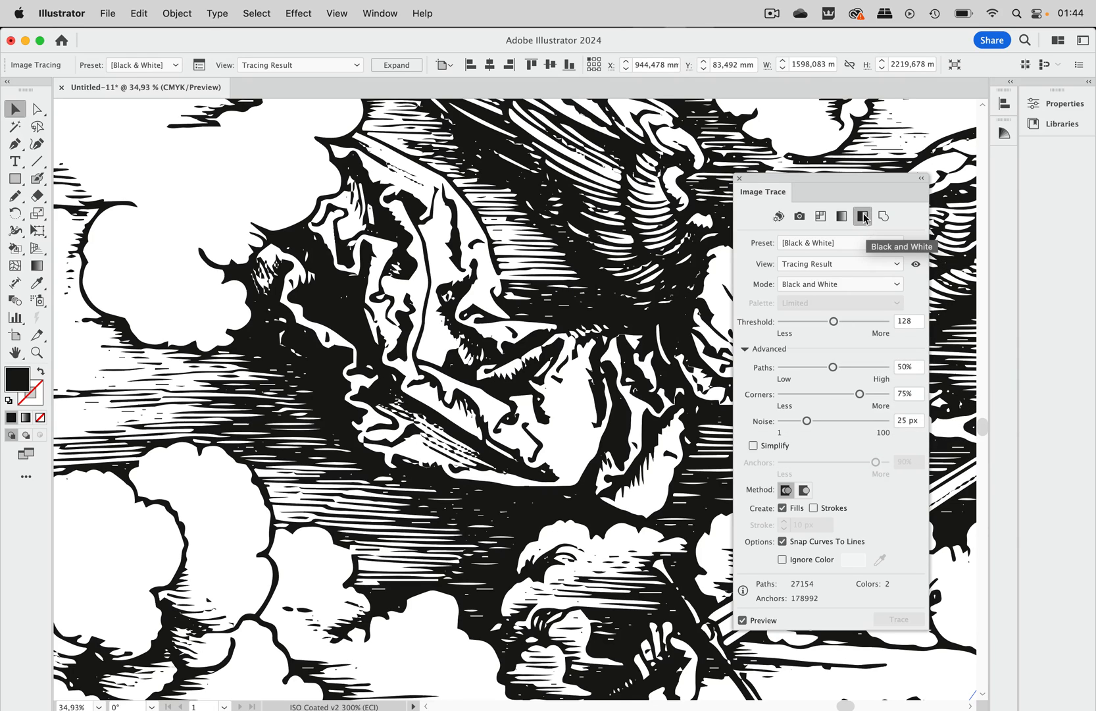
mouse_move(873, 217)
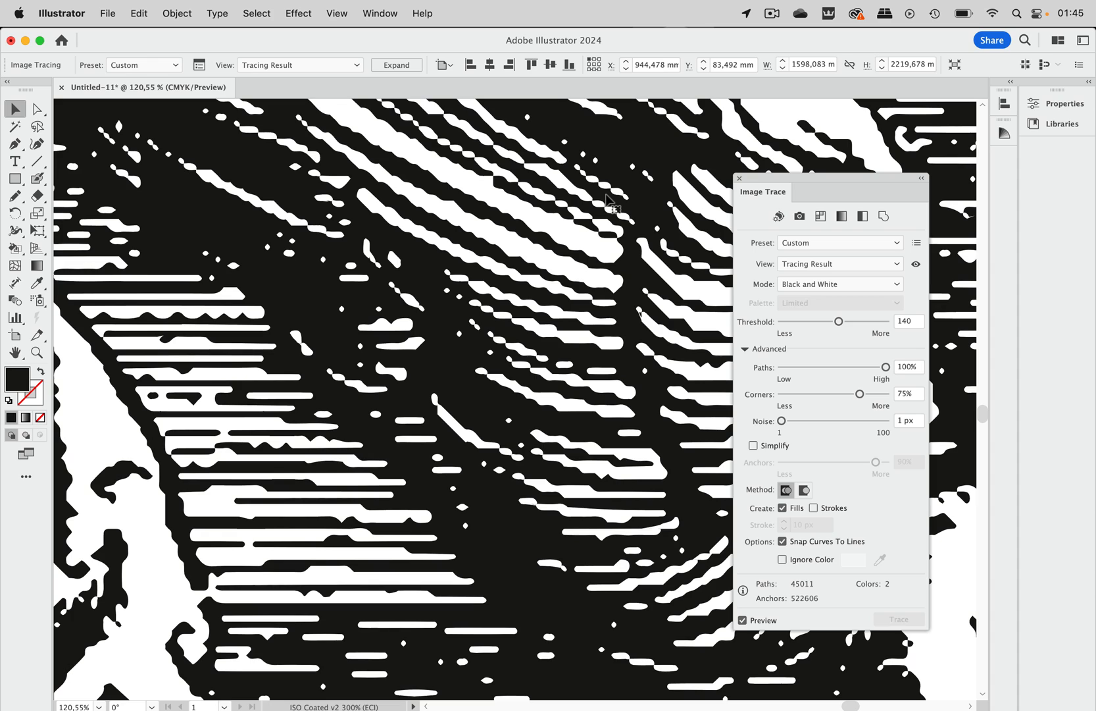
mouse_move(572, 294)
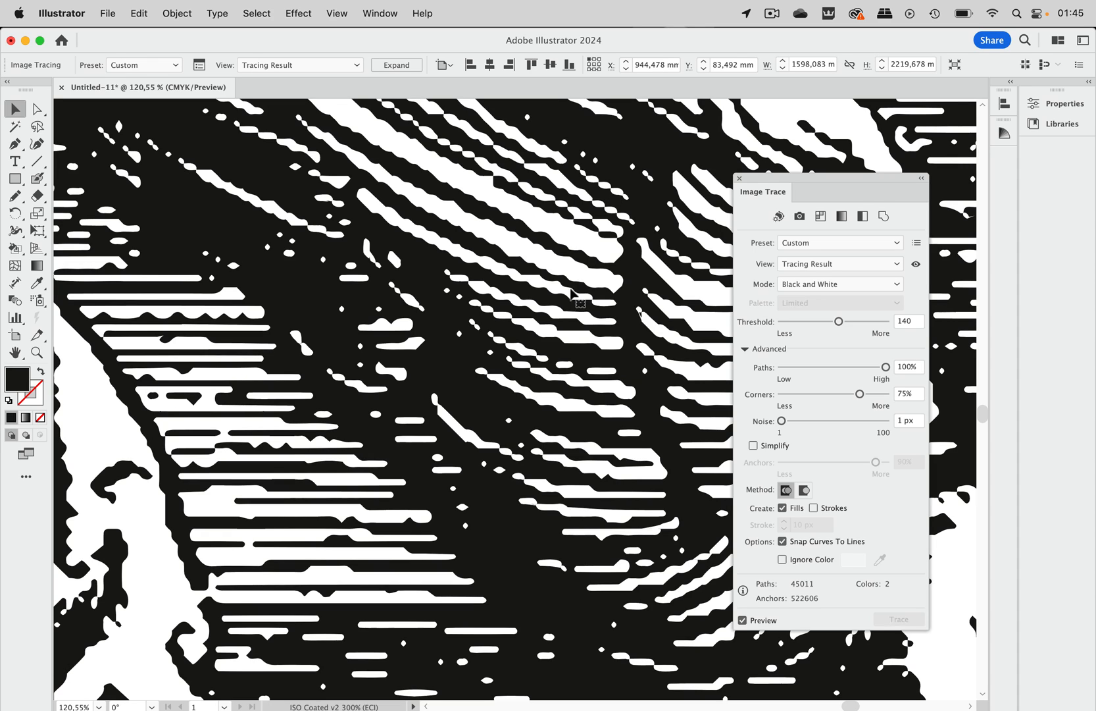
mouse_move(517, 227)
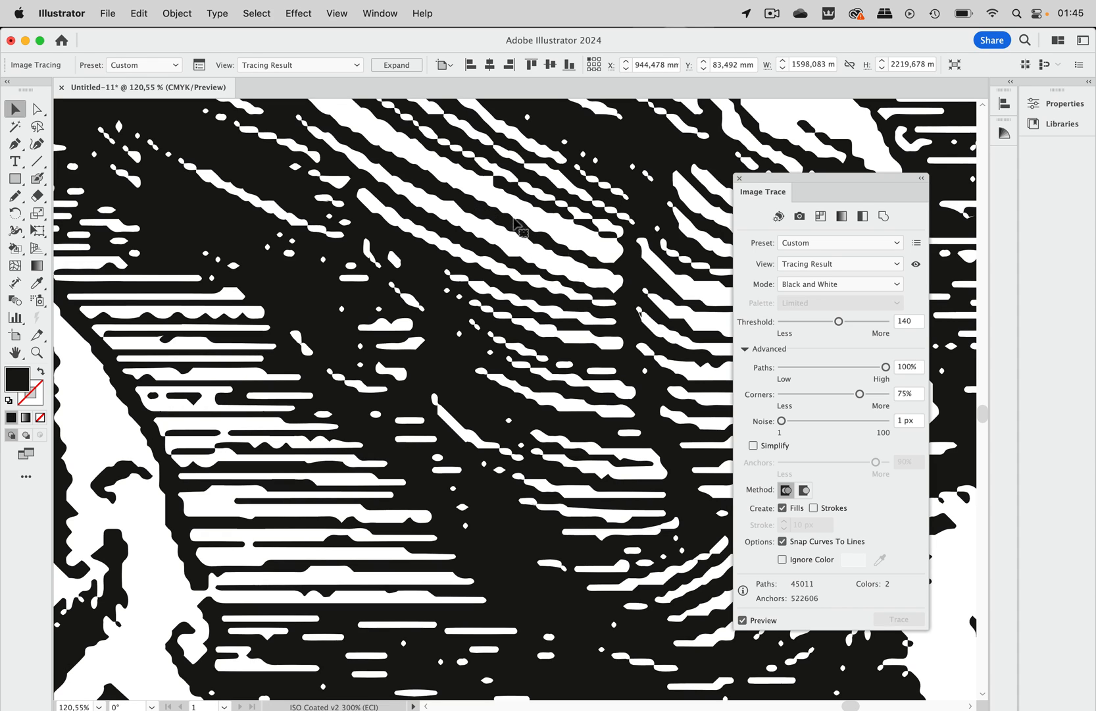
mouse_move(891, 375)
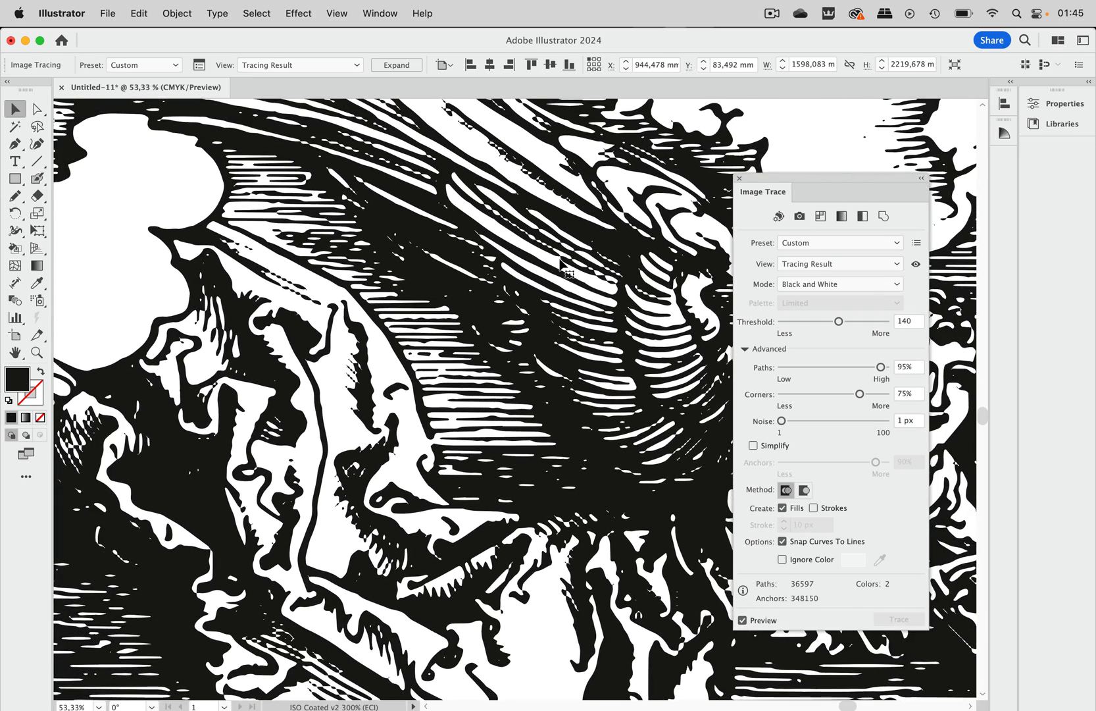
Zoom to check the finer hatching detail from threshold 140, paths 95%, noise 1 px
scroll("down", 3)
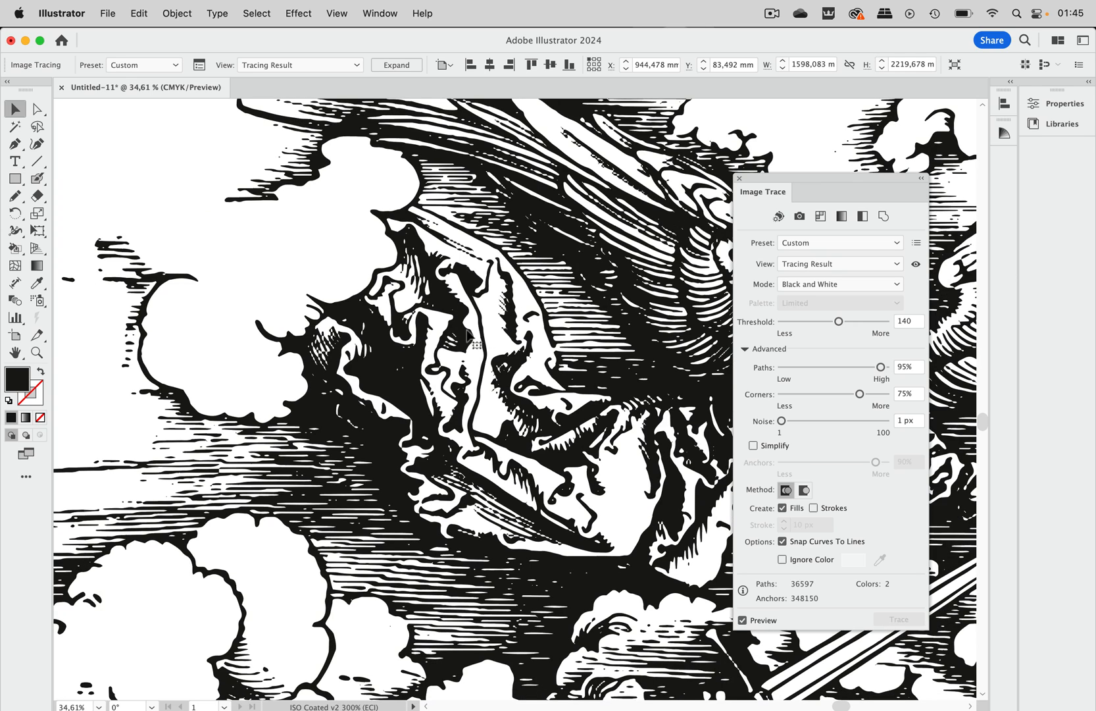
mouse_move(625, 367)
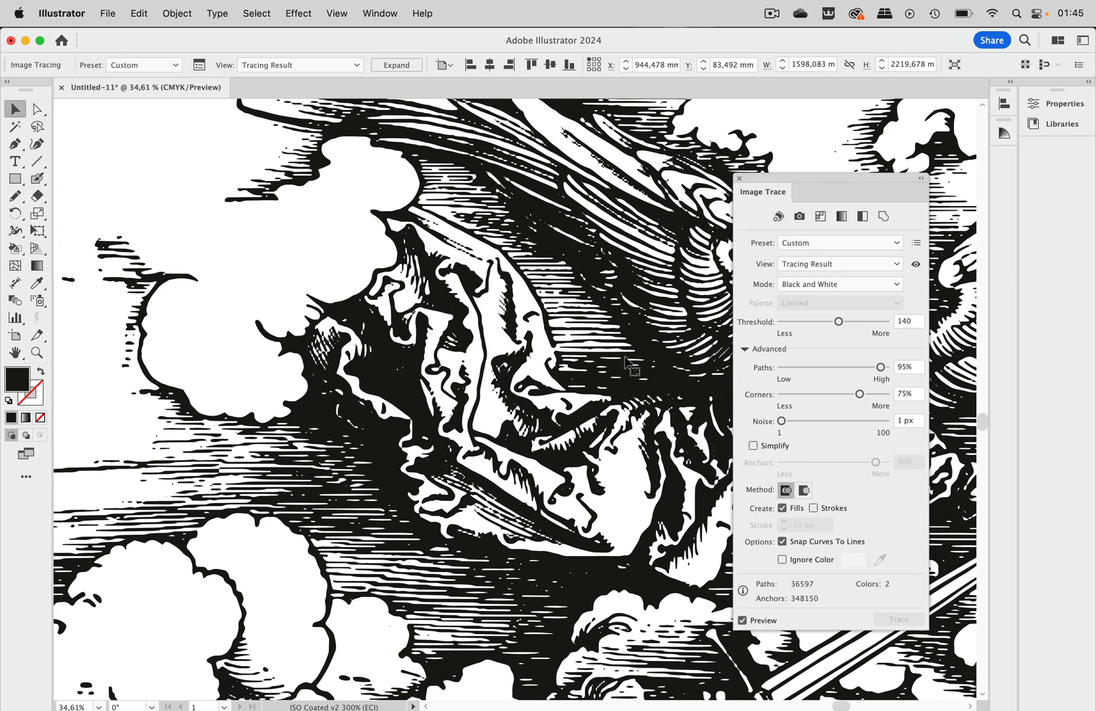
mouse_move(838, 324)
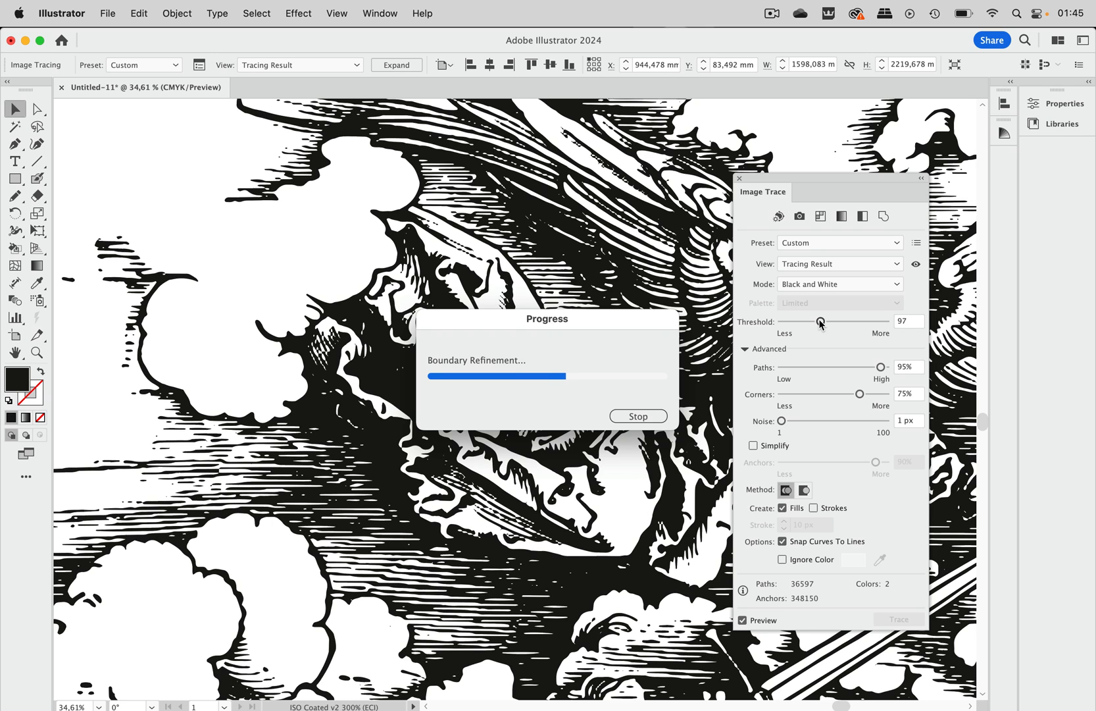
mouse_move(408, 396)
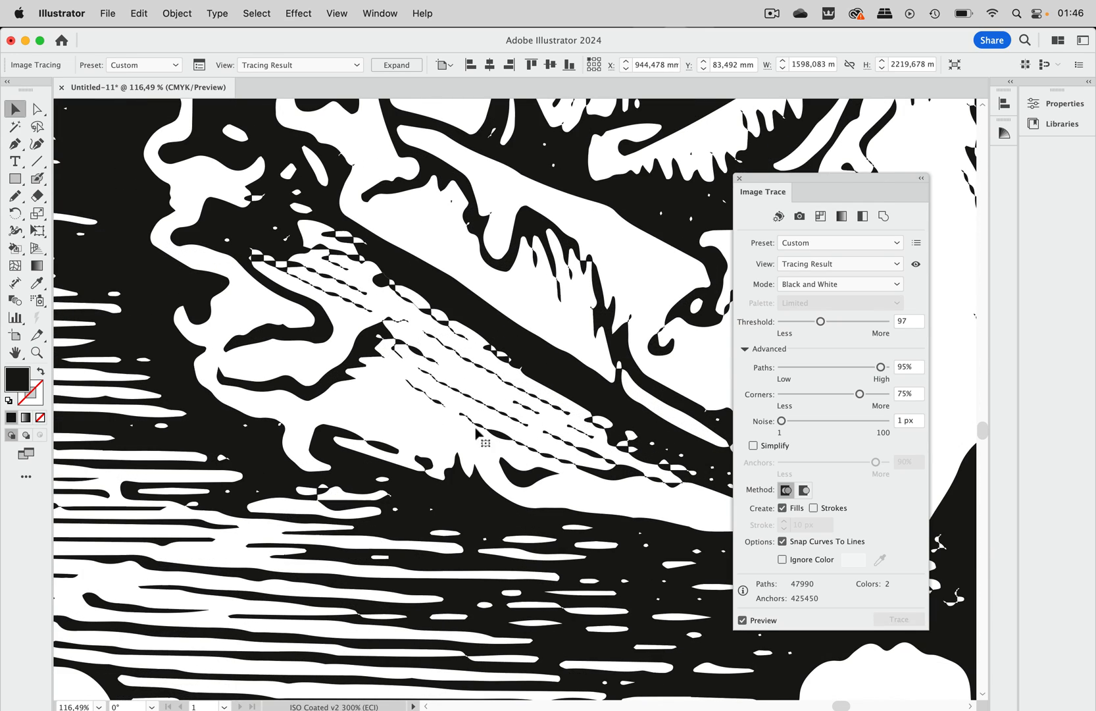
mouse_move(496, 367)
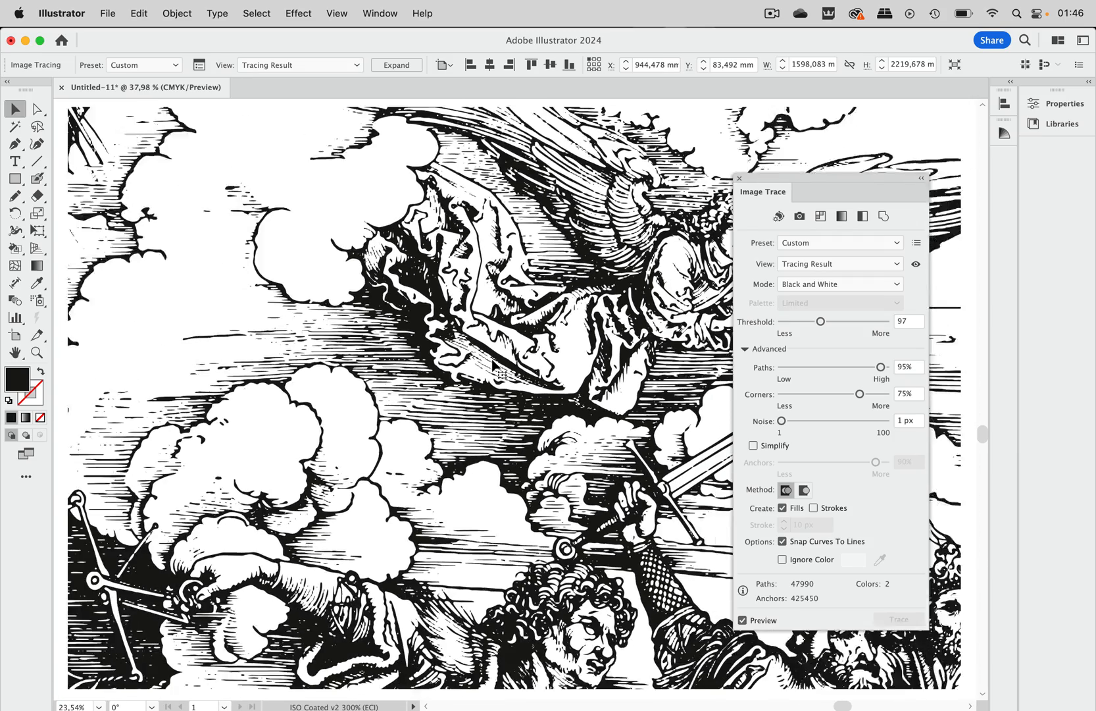
Zoom out from the threshold-97 trace and select the untraced original woodcut
scroll("down", 3)
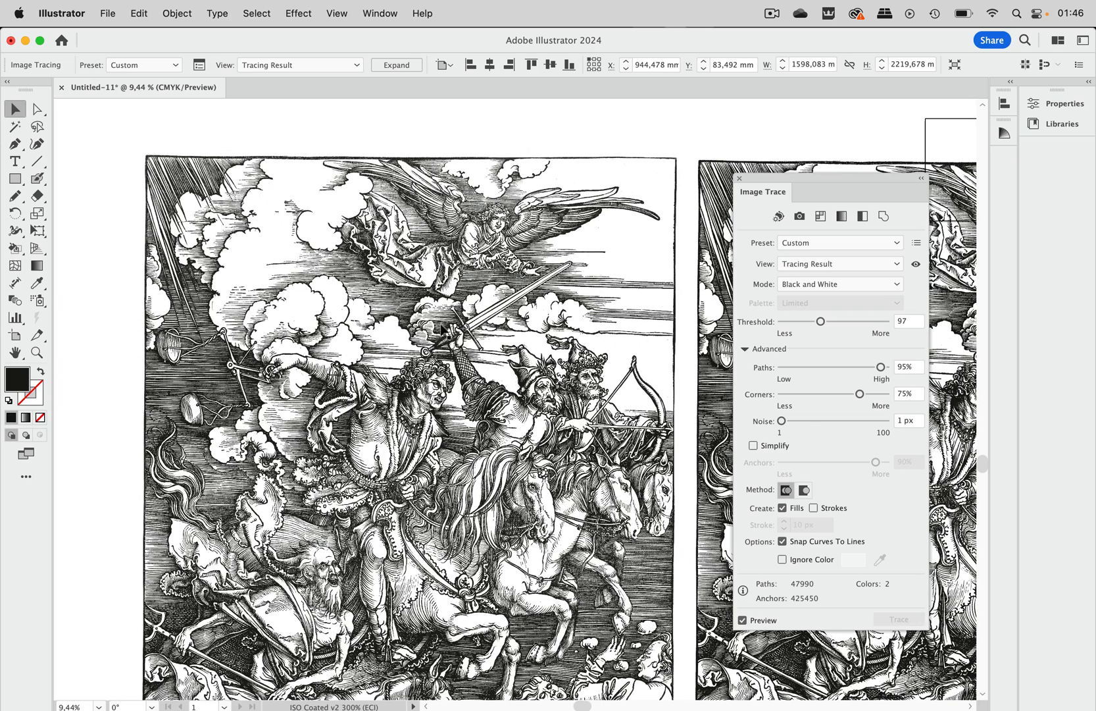
left_click(839, 242)
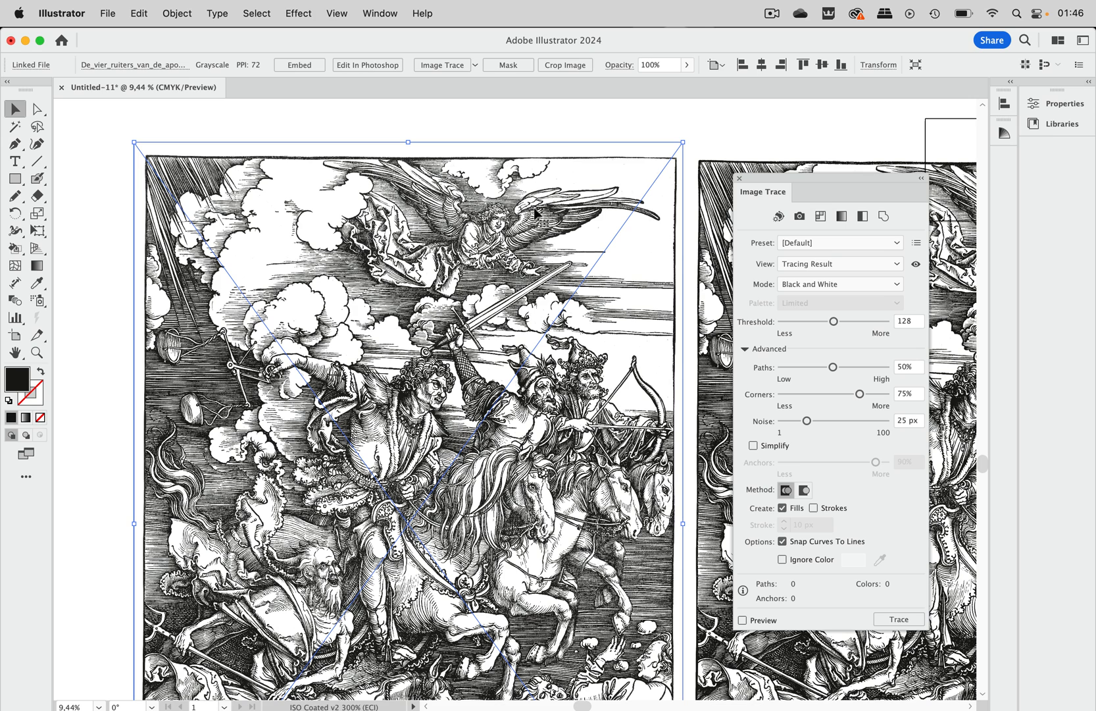
mouse_move(633, 190)
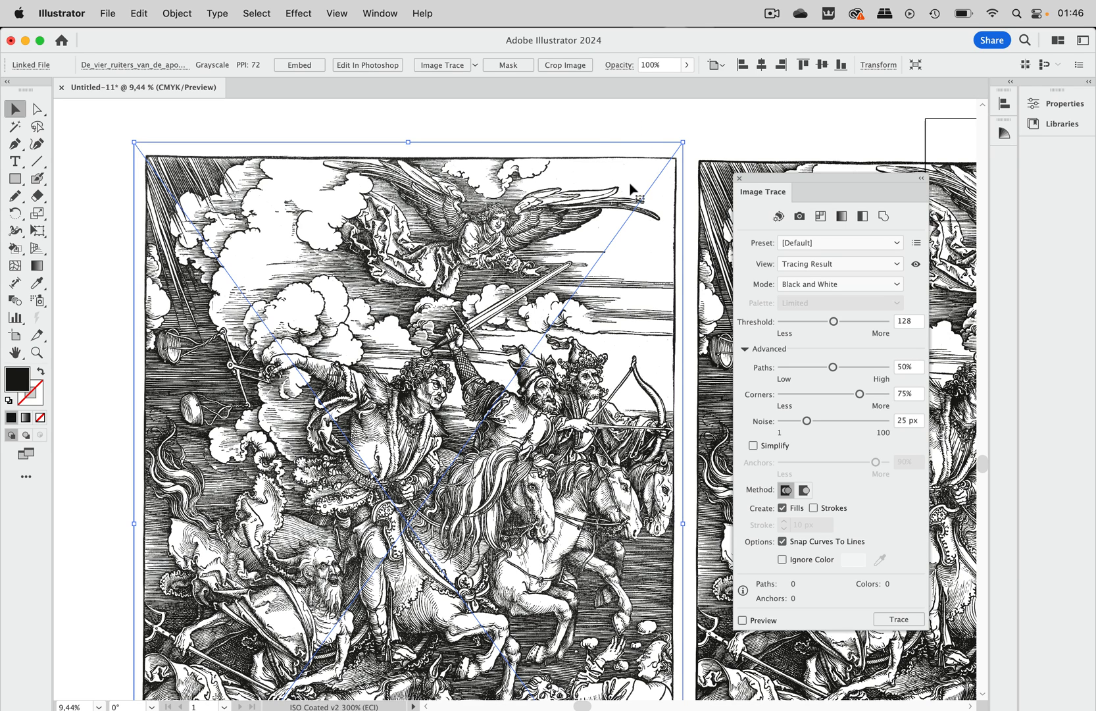
Trace the left woodcut with the Black and White preset, accepting the large-image warning
left_click(862, 215)
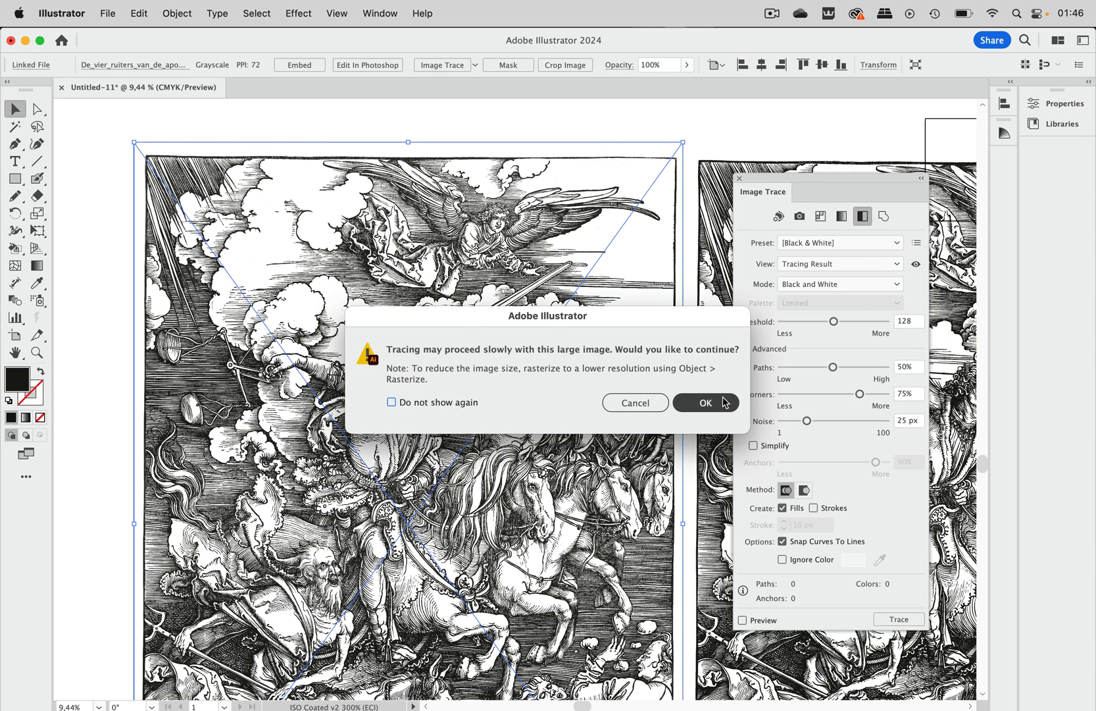
left_click(704, 402)
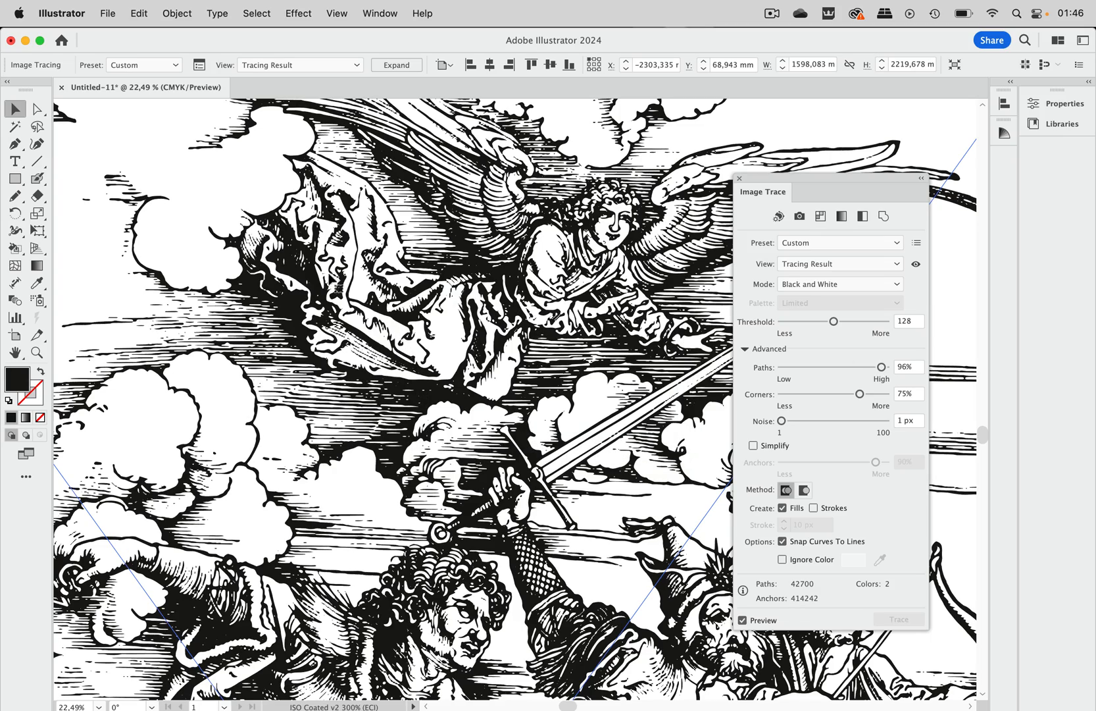
mouse_move(337, 287)
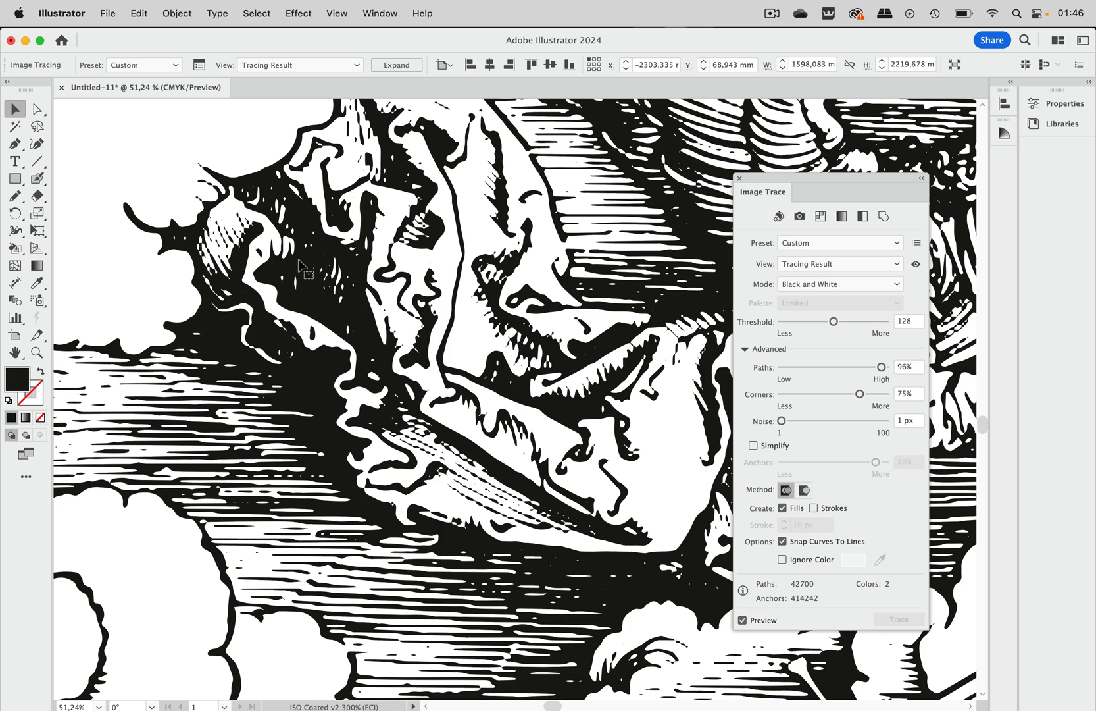
mouse_move(870, 316)
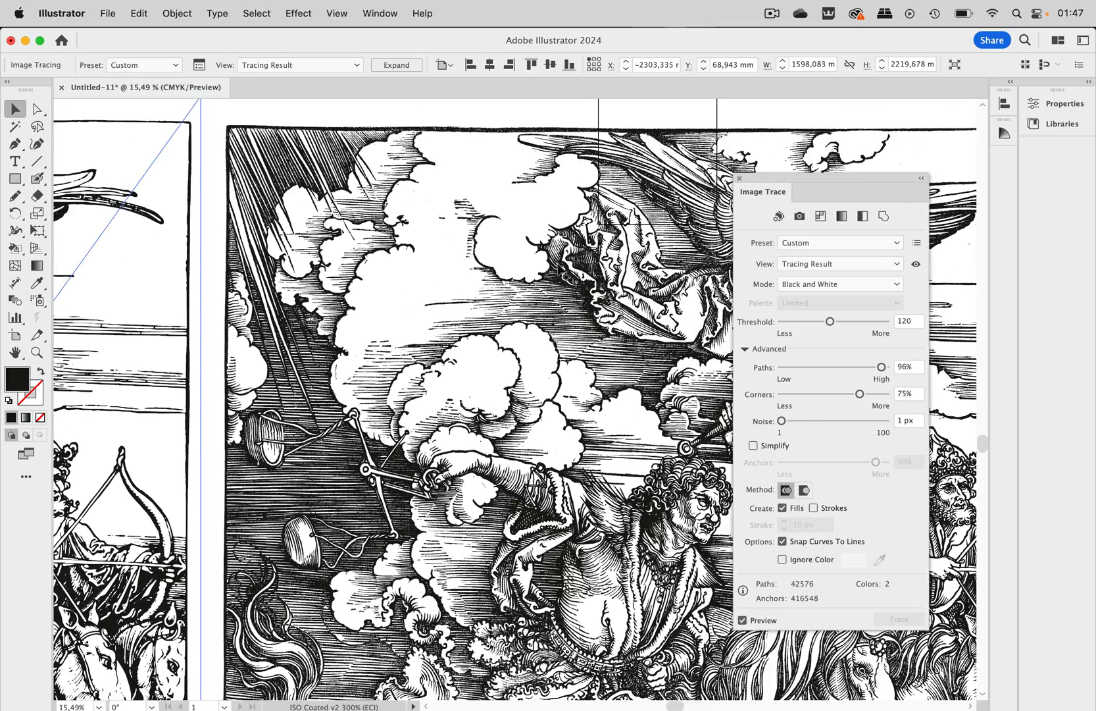
Select the other woodcut copy after lowering the trace threshold to 120
left_click(839, 242)
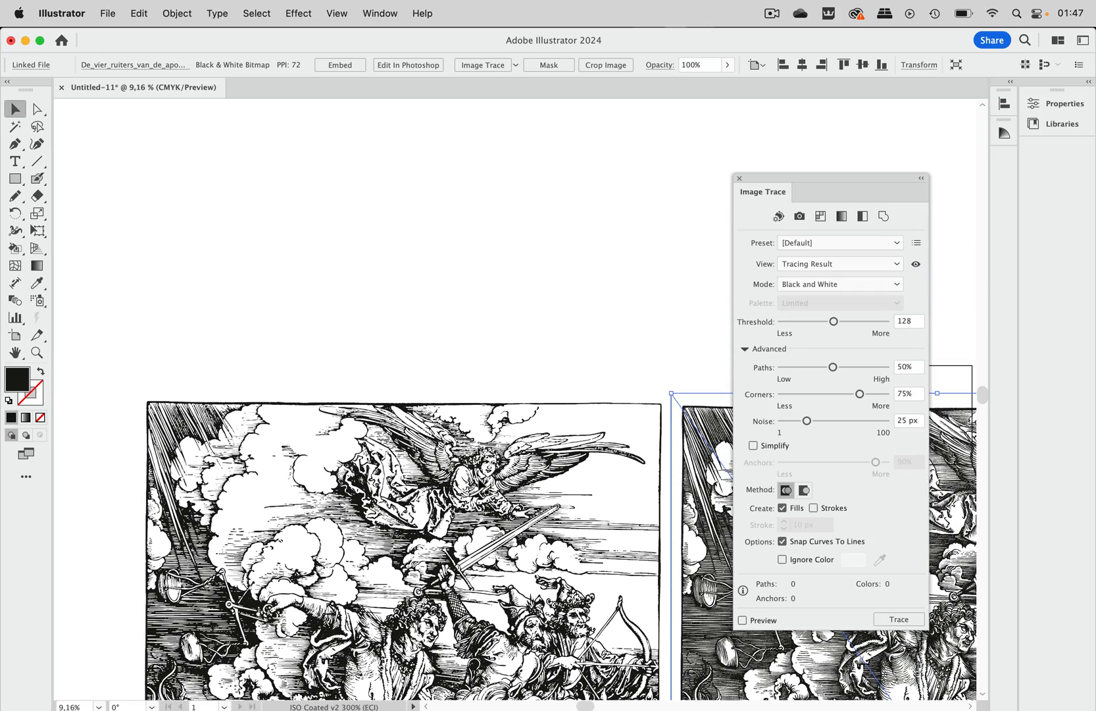
Start cropping the untraced grayscale woodcut copy, accepting the embed warning
left_click(743, 620)
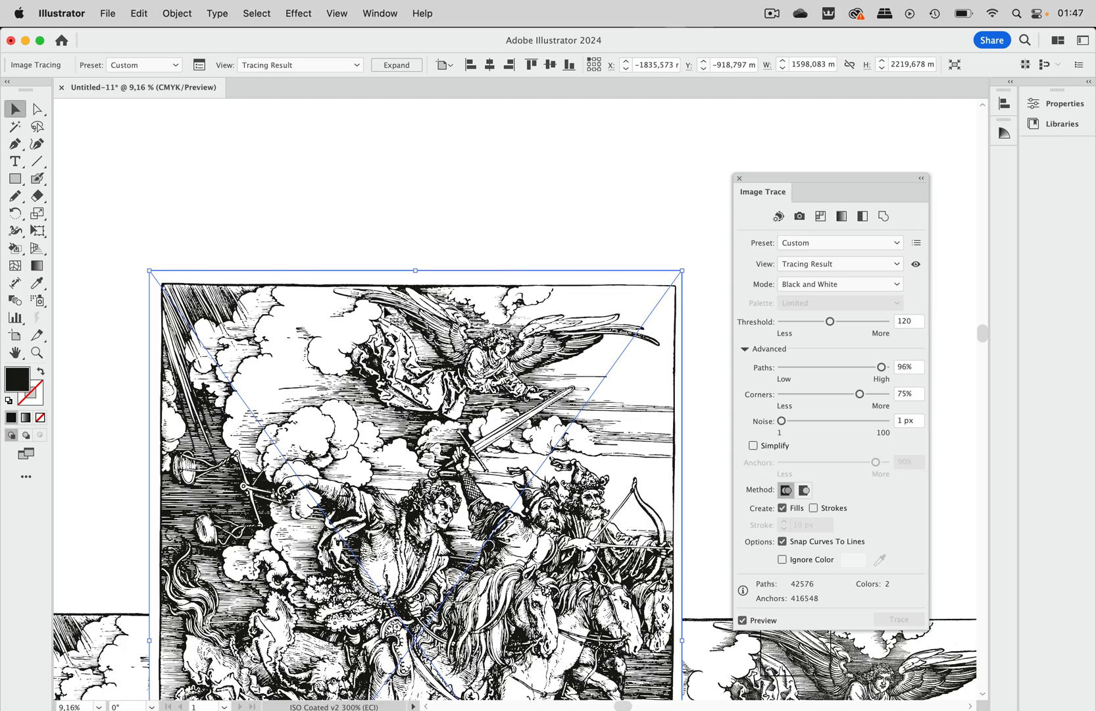
left_click(176, 13)
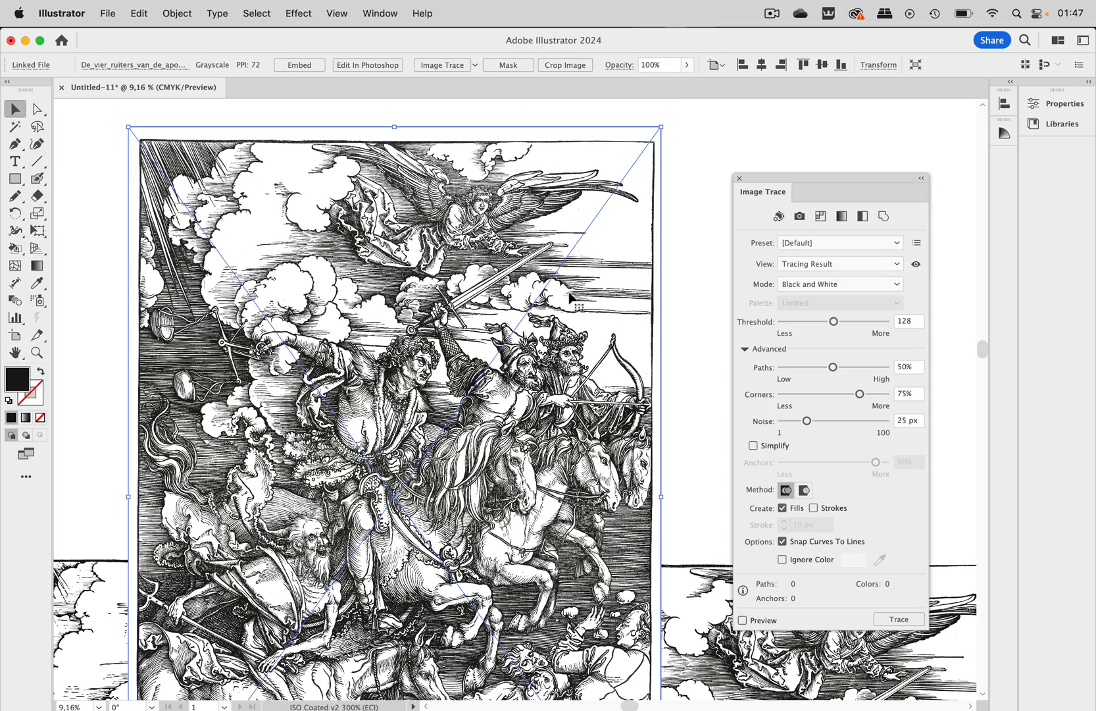
left_click(565, 64)
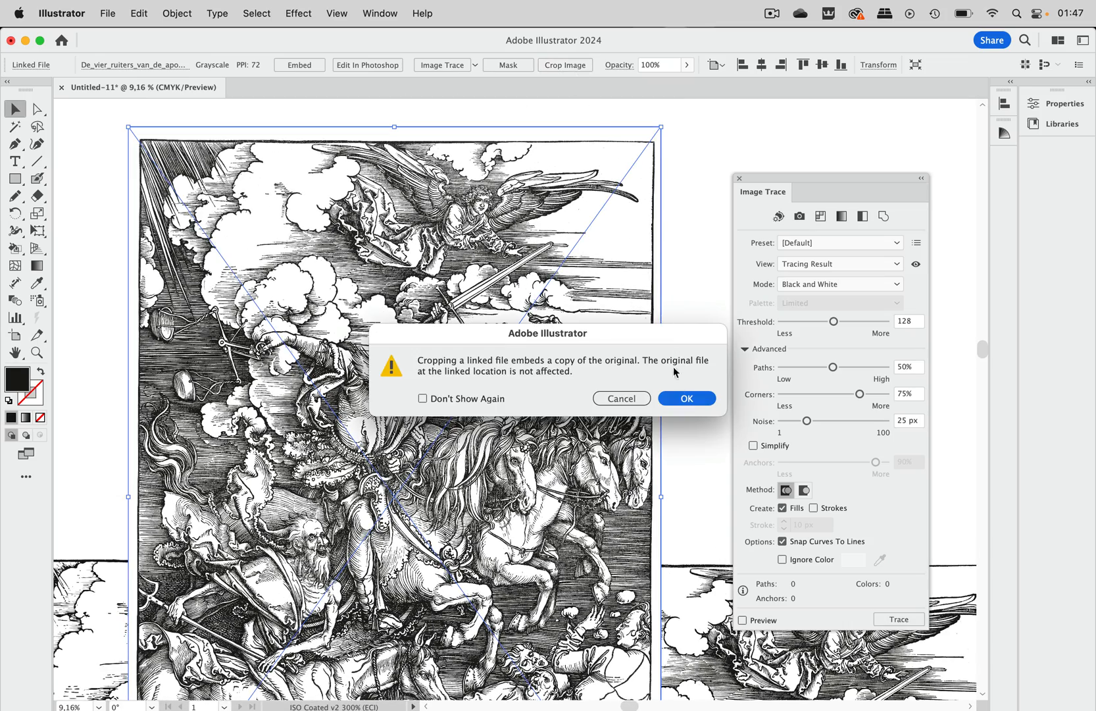
left_click(686, 398)
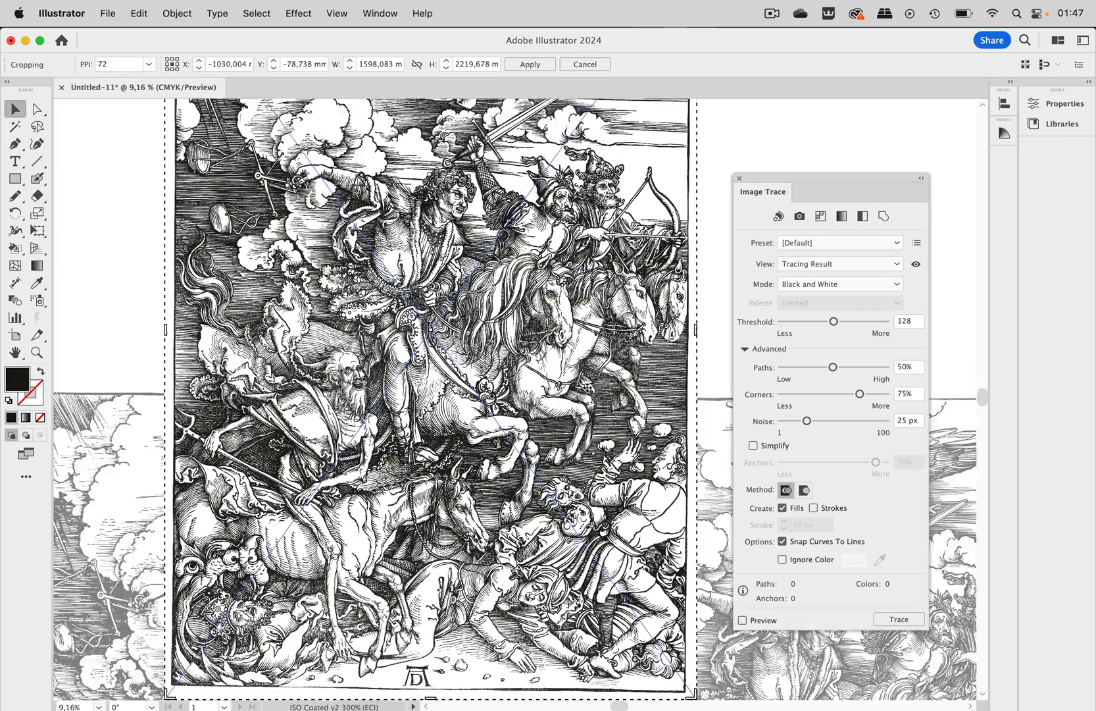
Crop the woodcut copy down to the flying angel and surrounding clouds
scroll("down", 3)
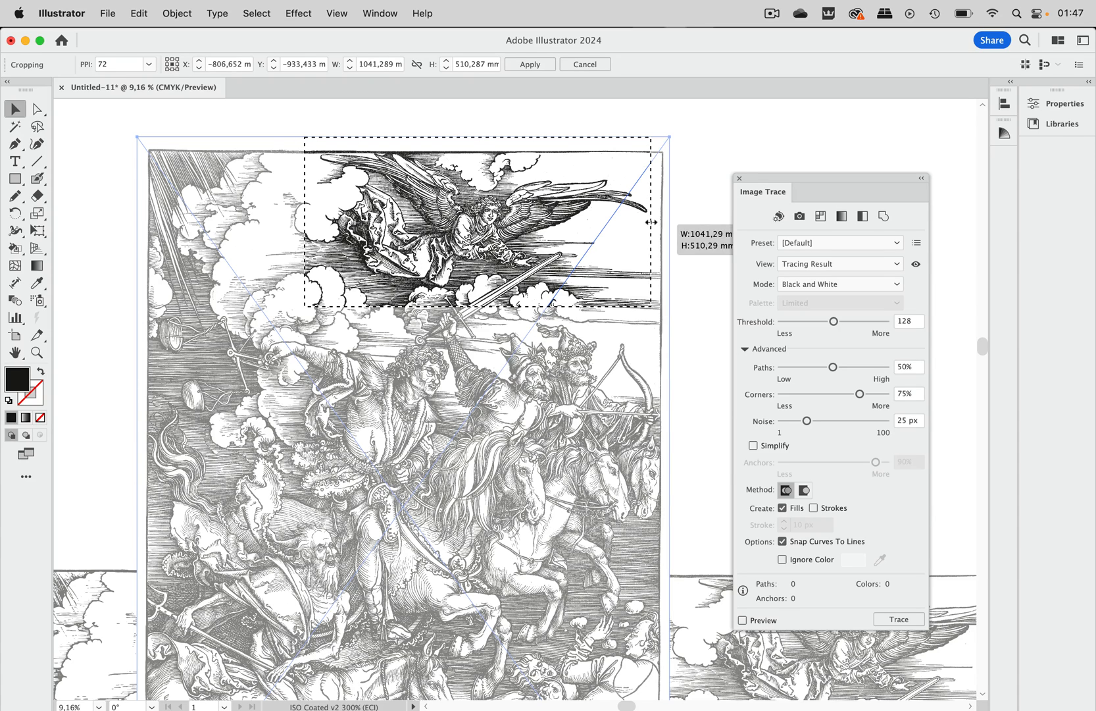
mouse_move(478, 141)
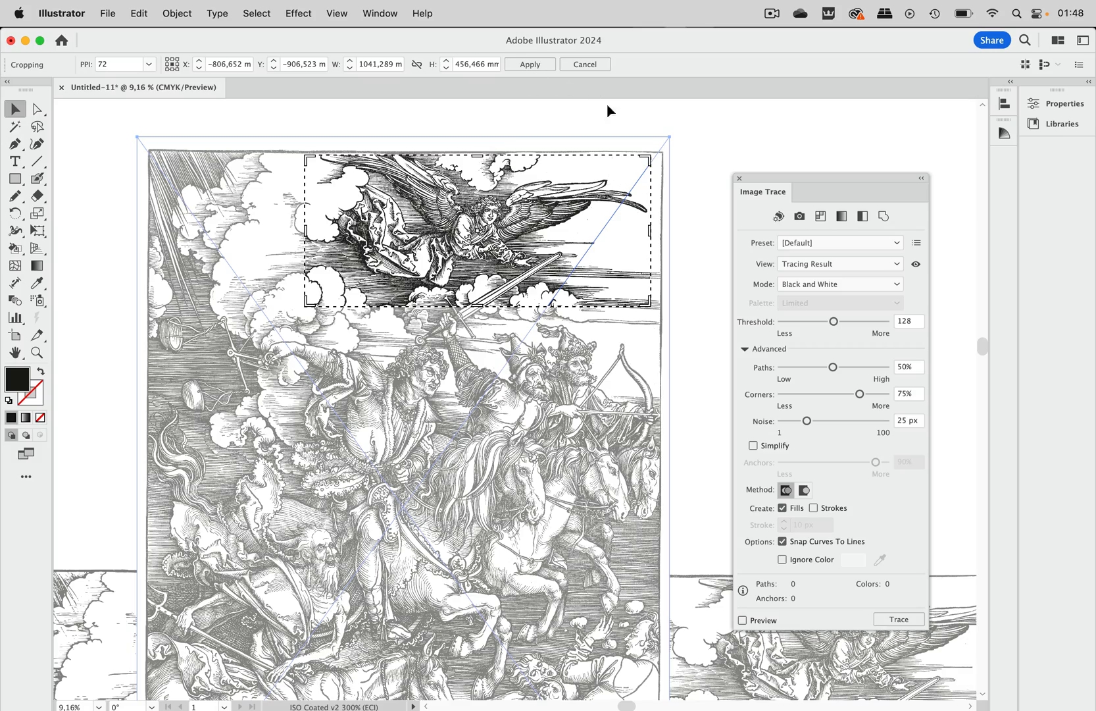
left_click(529, 63)
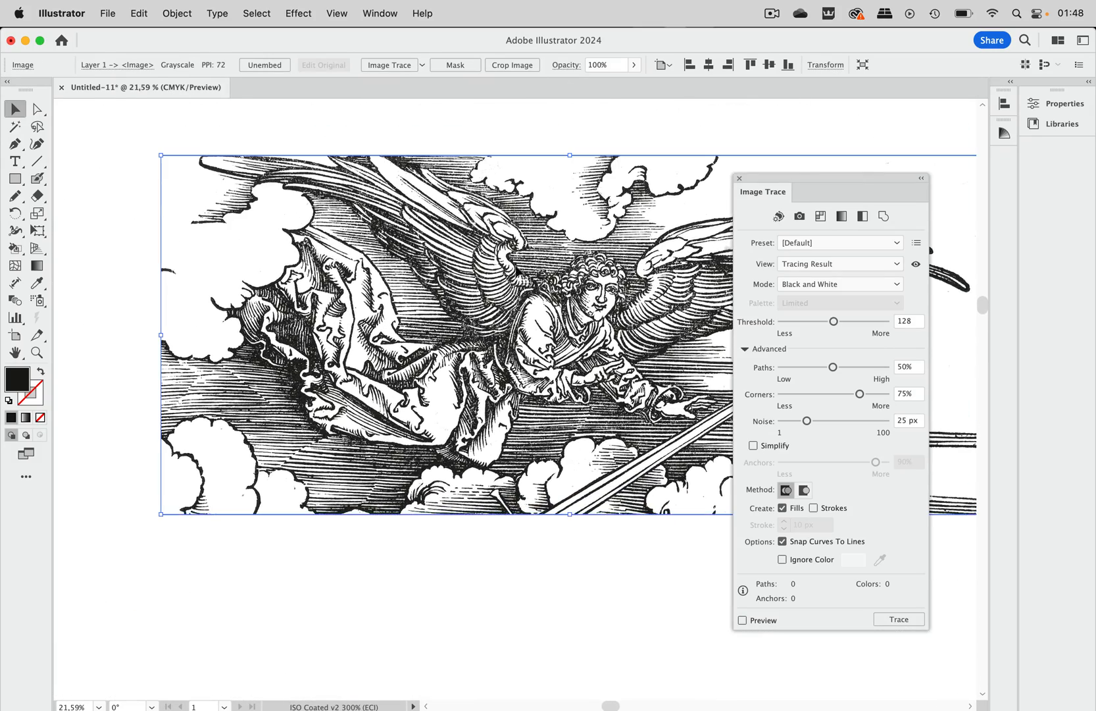
Trace the cropped angel section with the Black and White preset, accepting the large-image warning
left_click(863, 216)
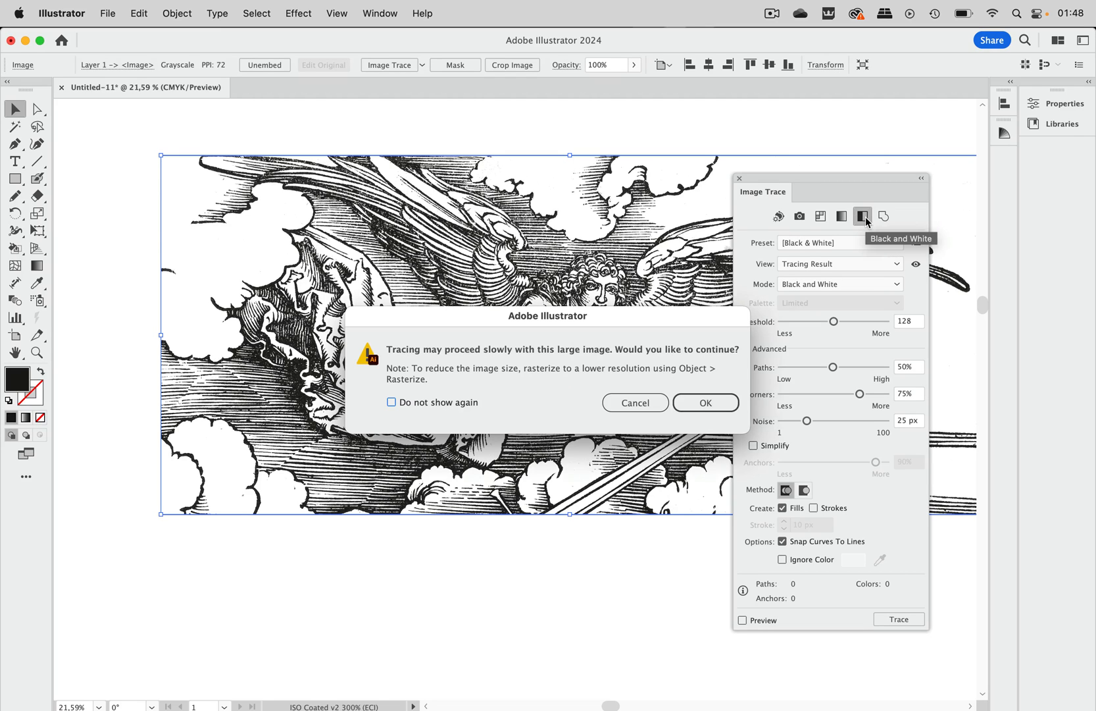
mouse_move(724, 367)
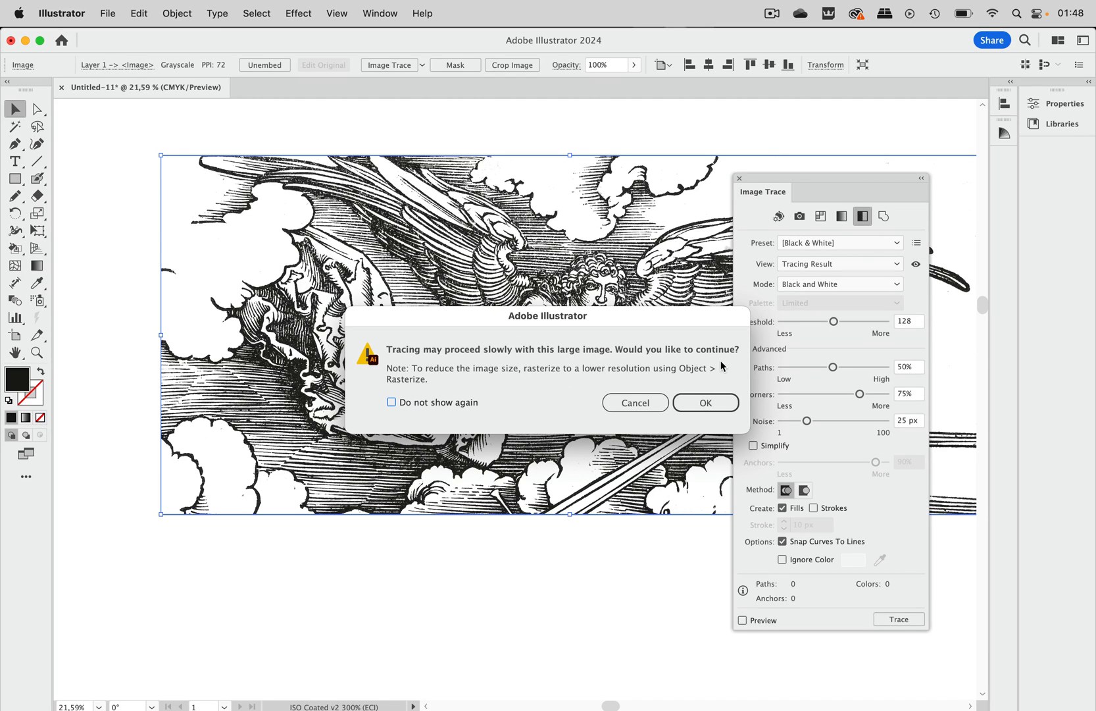
left_click(705, 403)
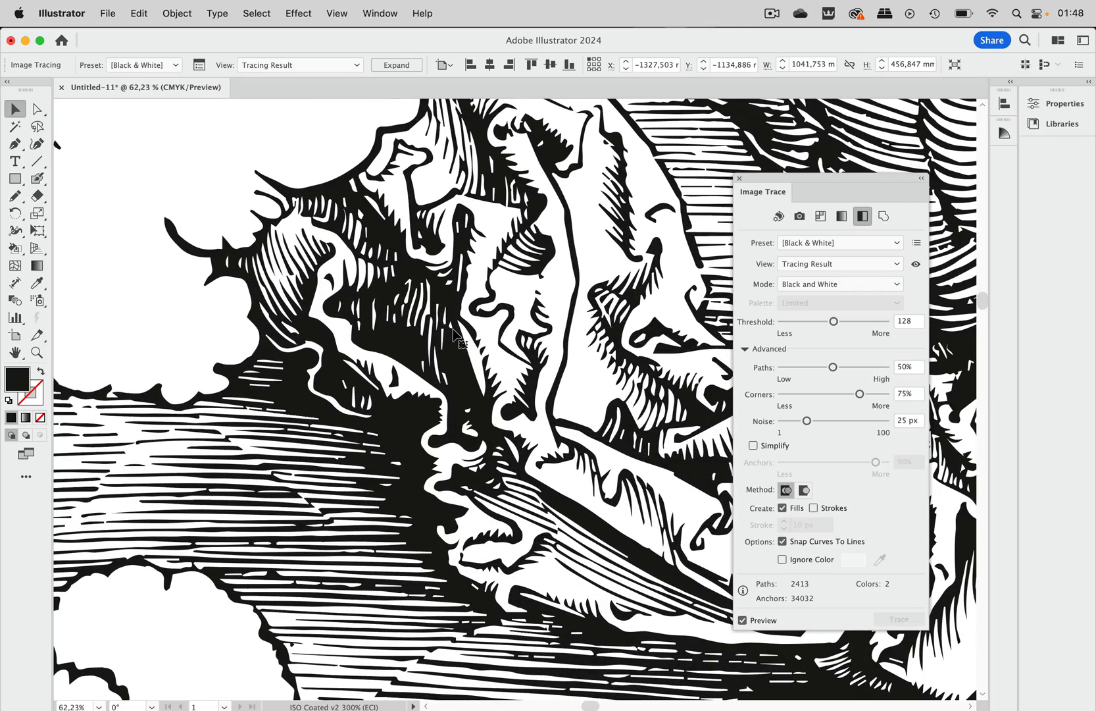
mouse_move(294, 311)
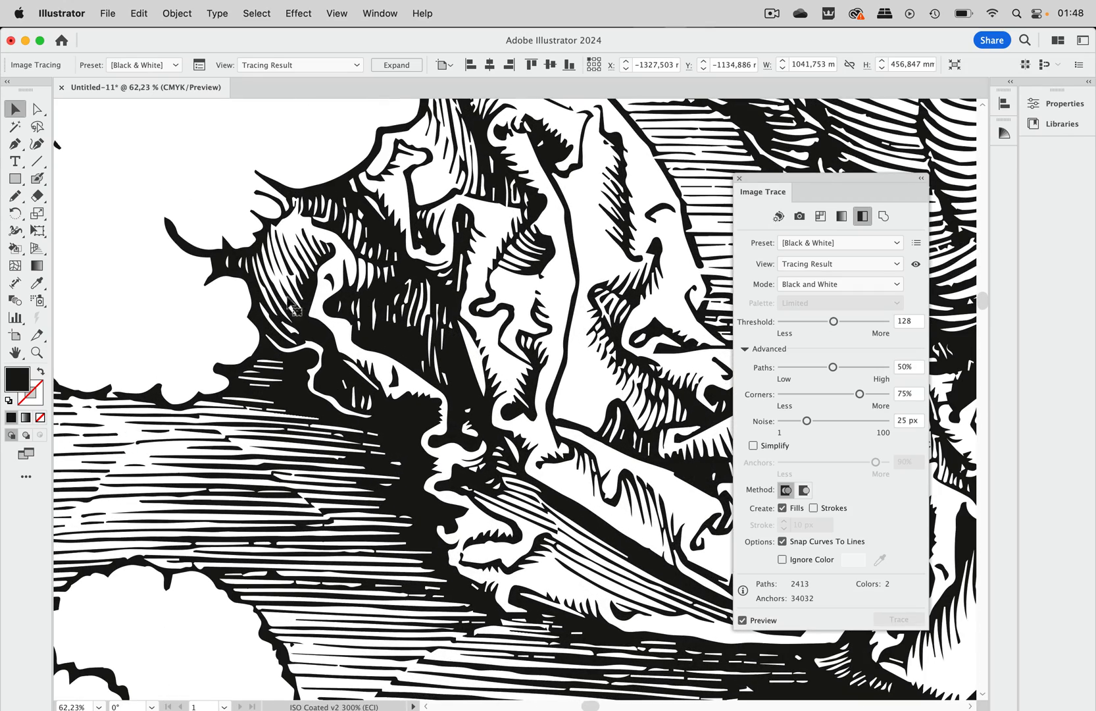
mouse_move(428, 301)
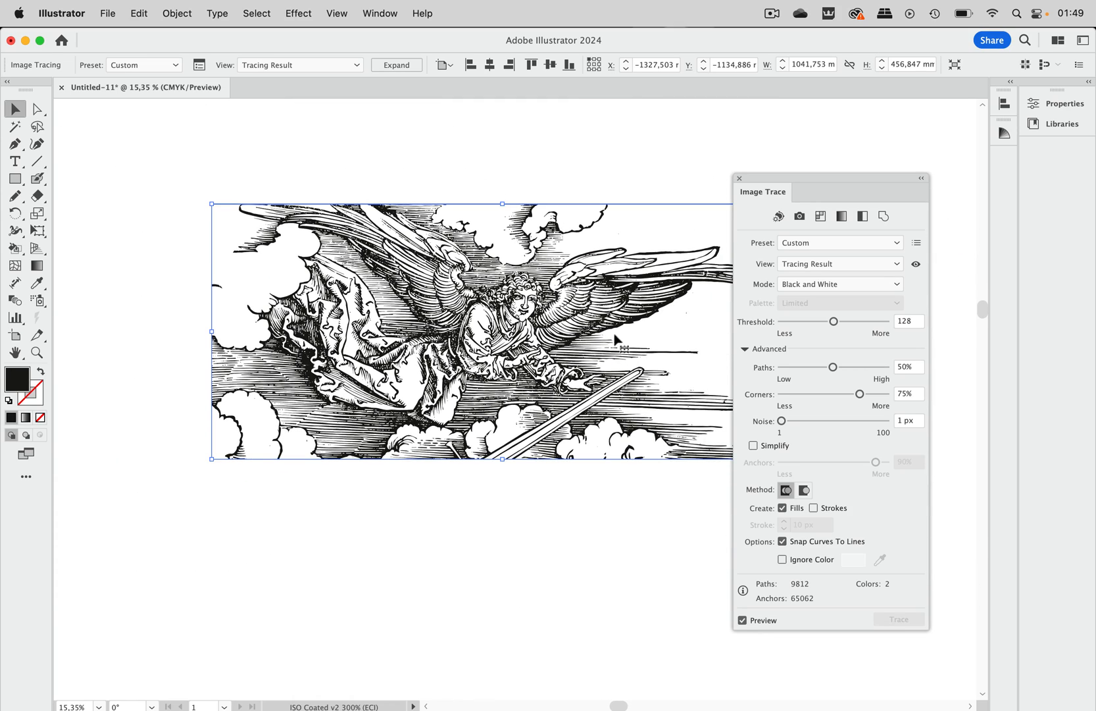
mouse_move(613, 338)
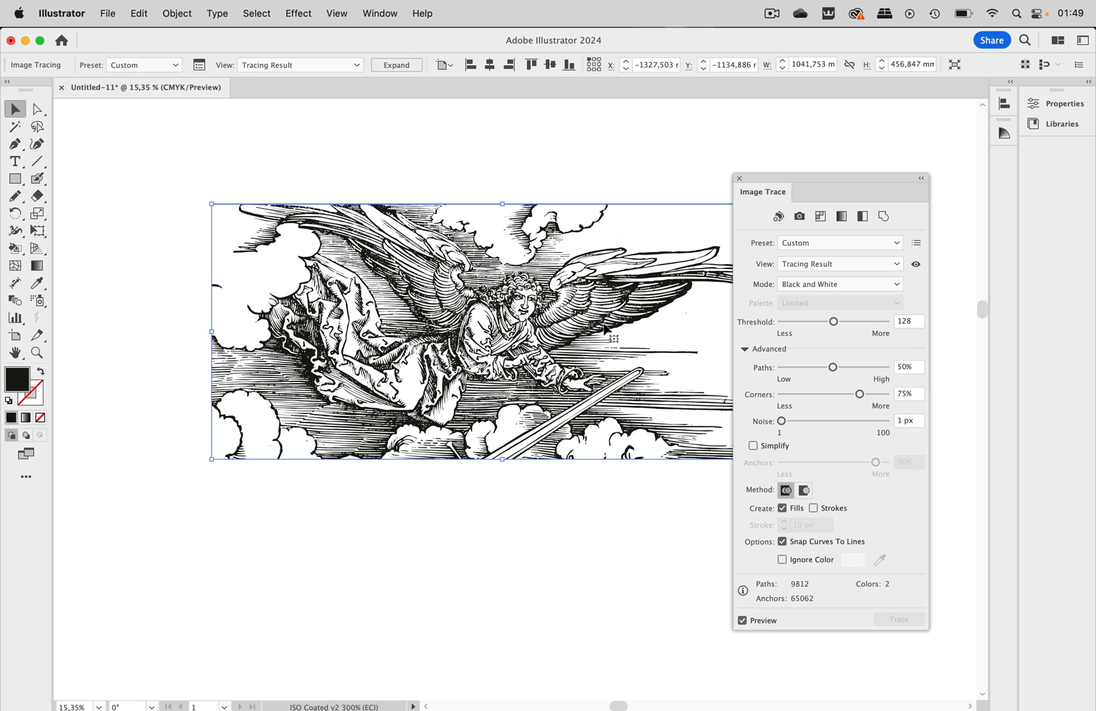